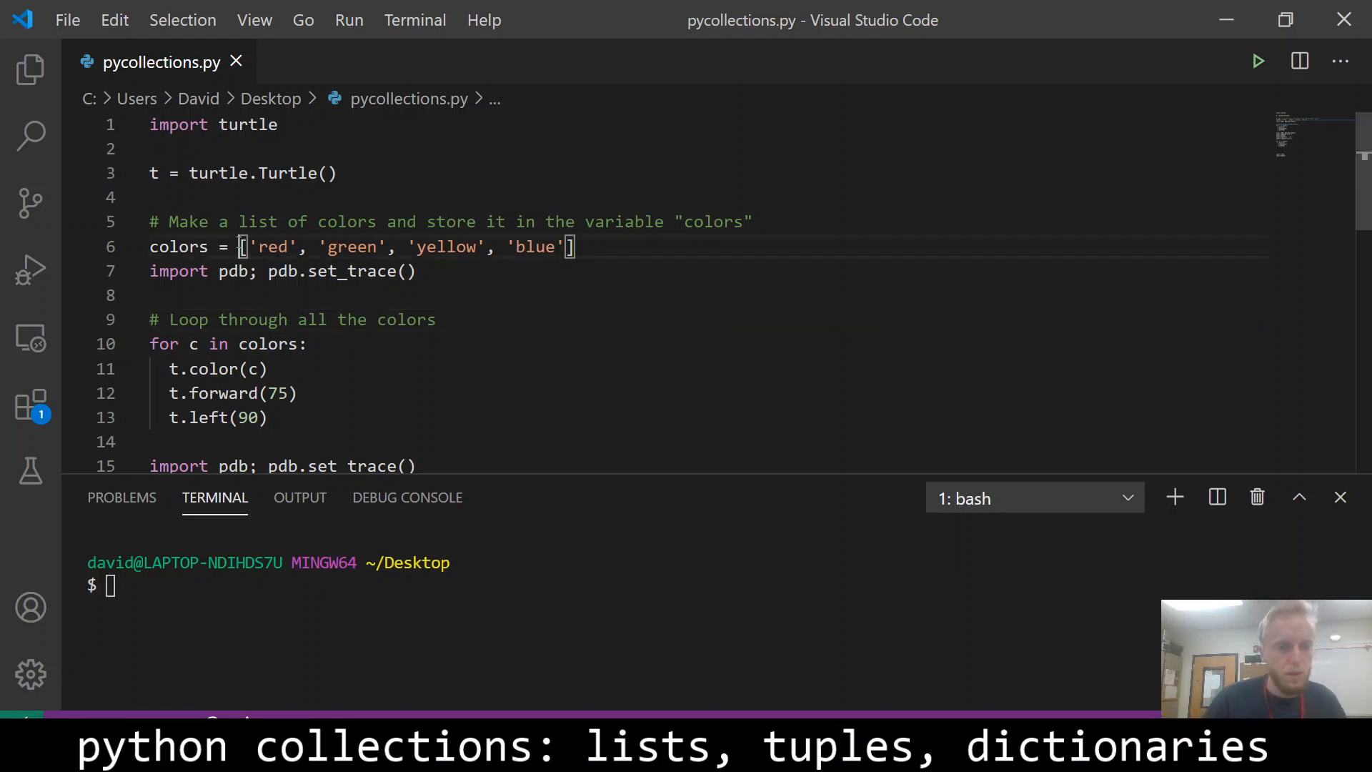
Run python pycollections.py and print the colors list and colors[0] at the pdb prompt.
left_click_drag(245, 247, 574, 247)
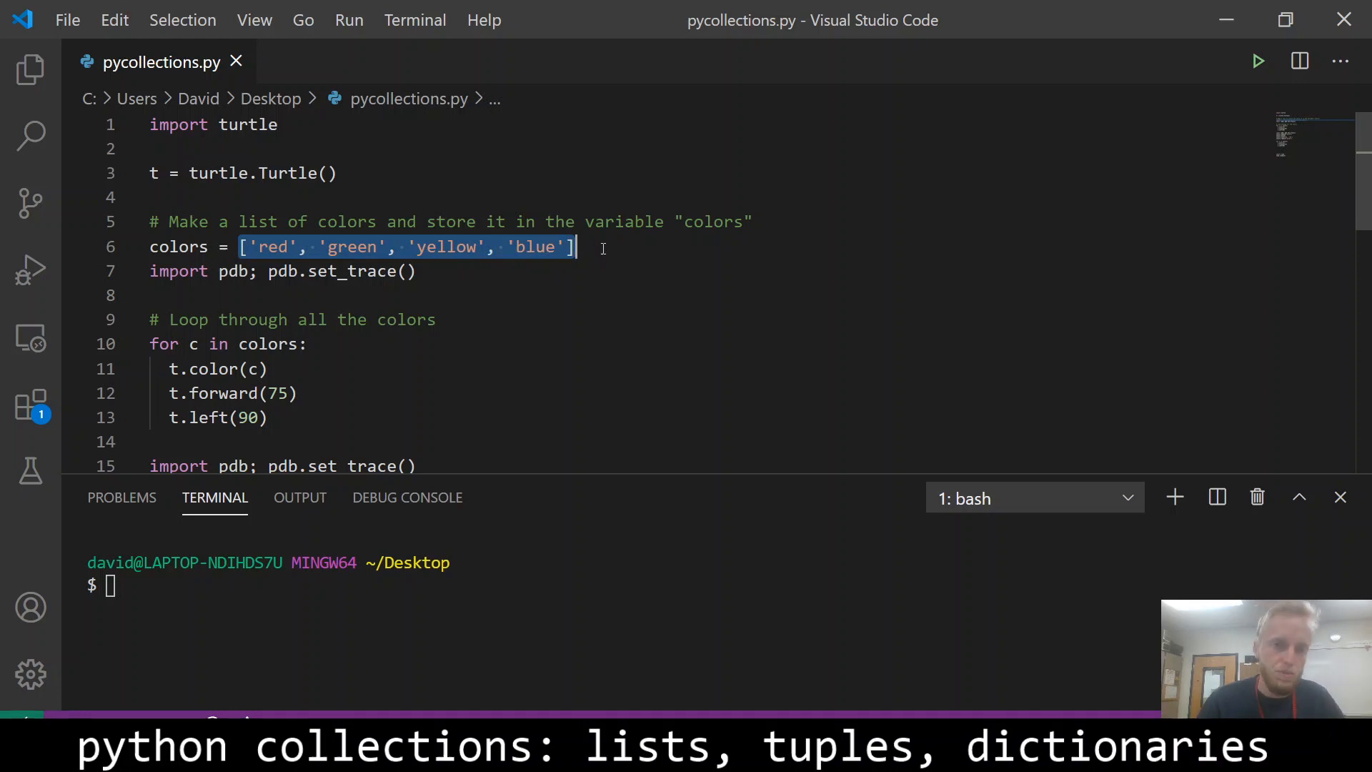
mouse_move(280, 173)
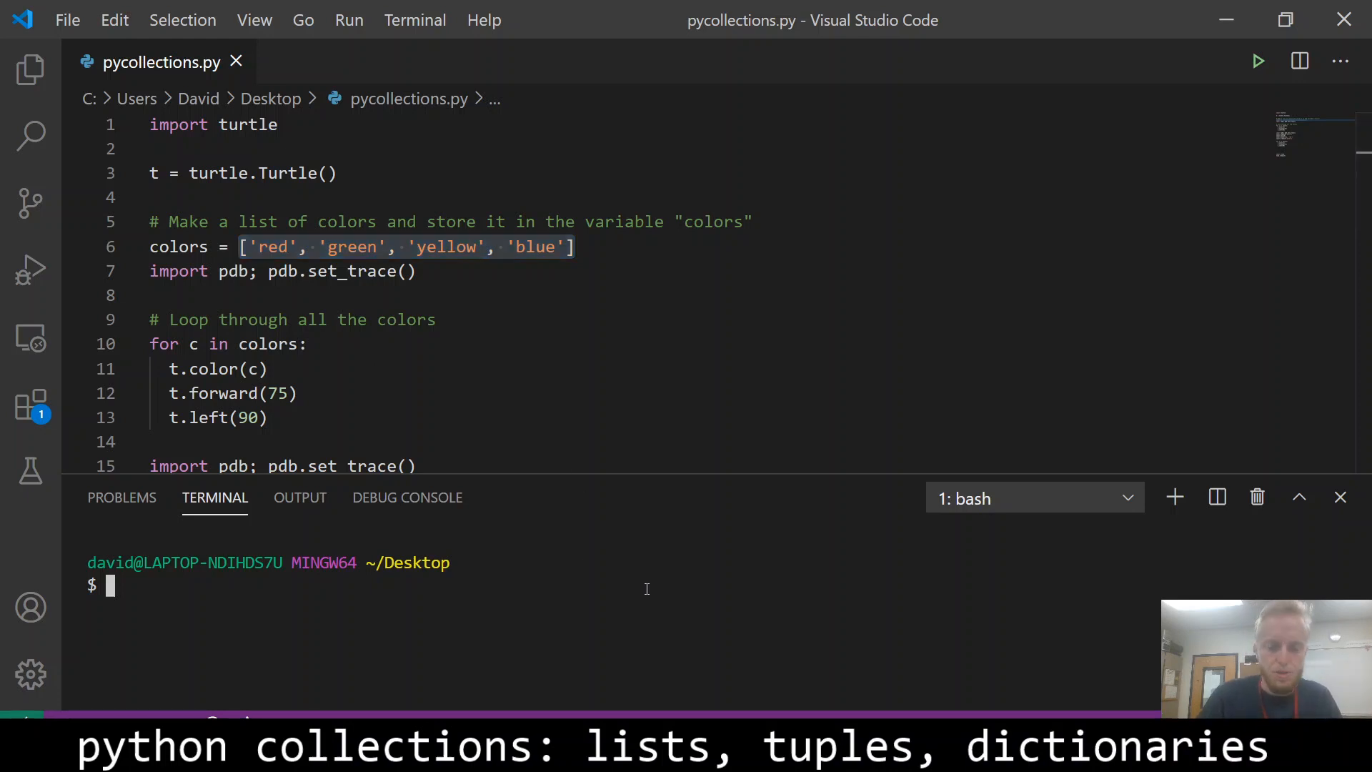
type("python")
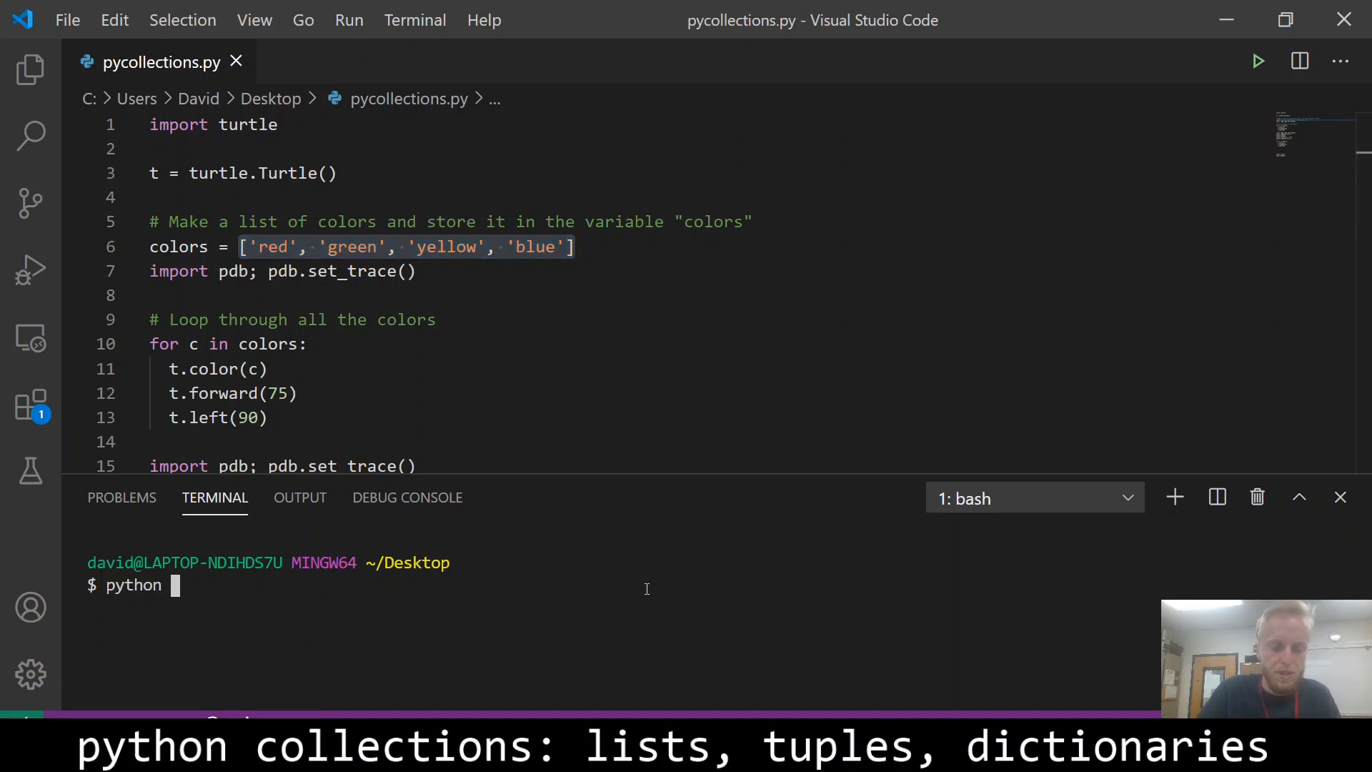
type("pycollections.py")
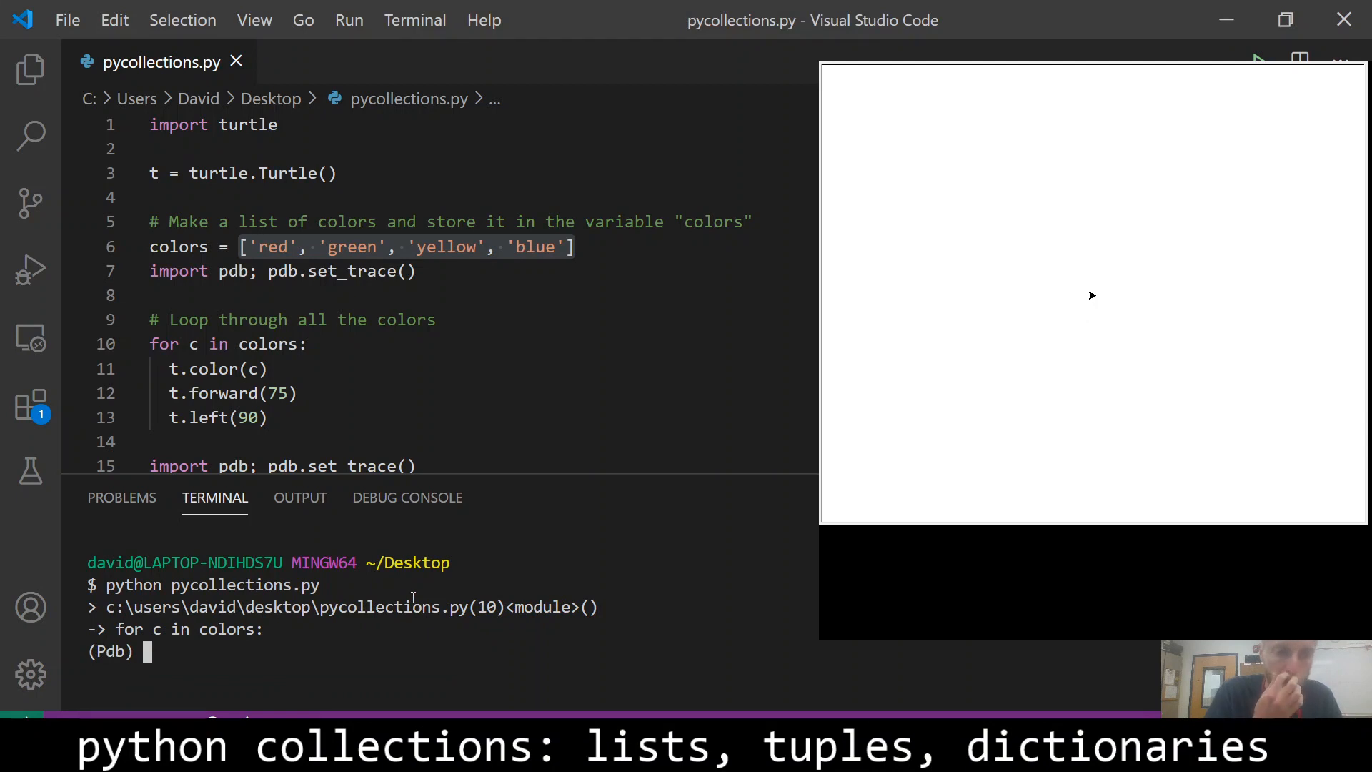
type("colors")
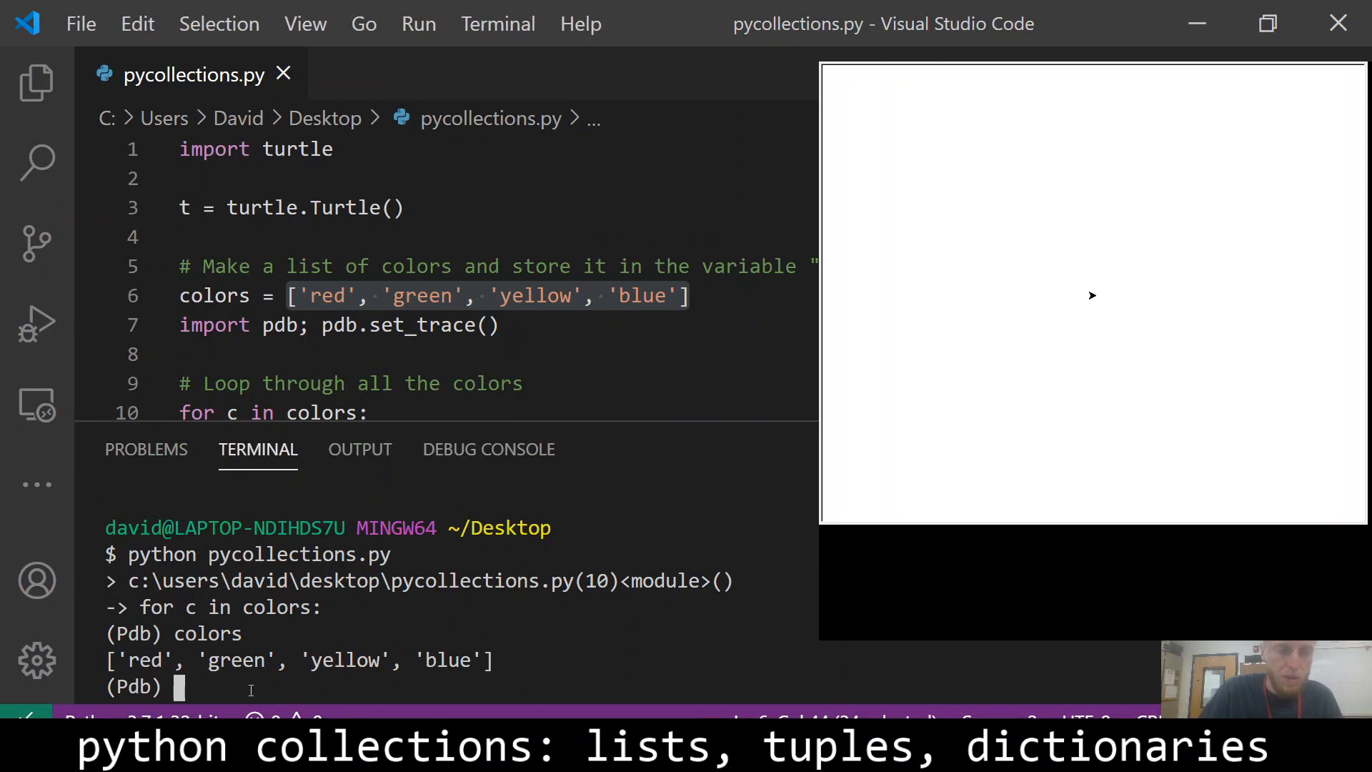
type("colors[0")
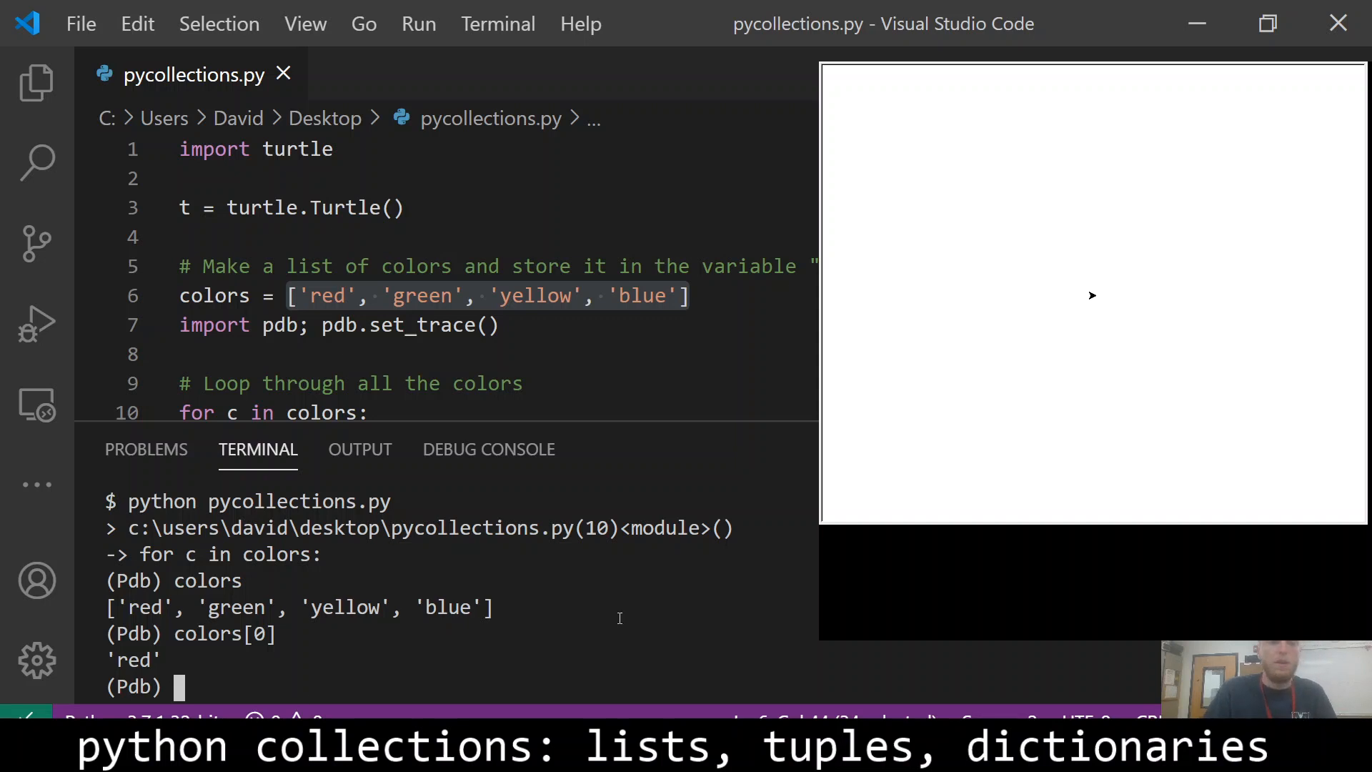
Evaluate colors[2], colors[3], colors[4] raising IndexError, and len(colors) returning 4.
type("colors")
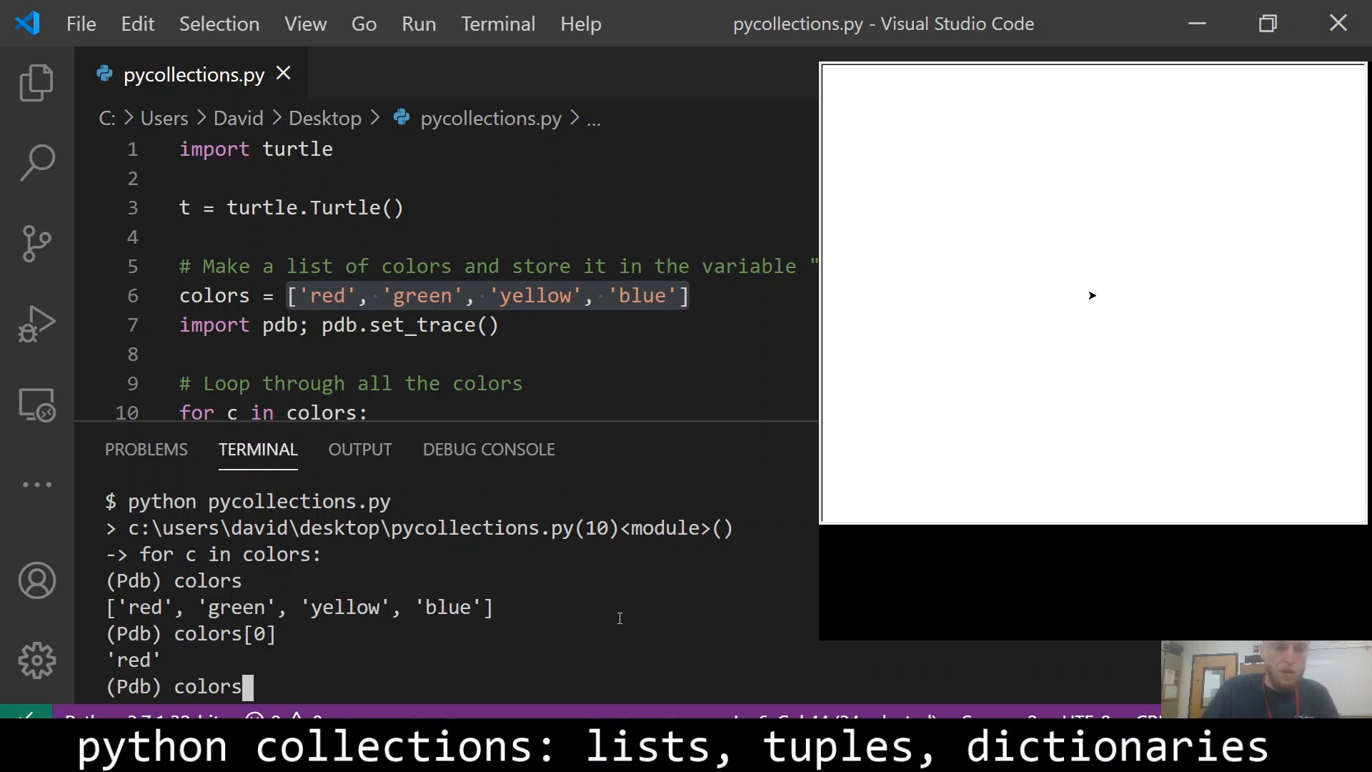
type("[2]")
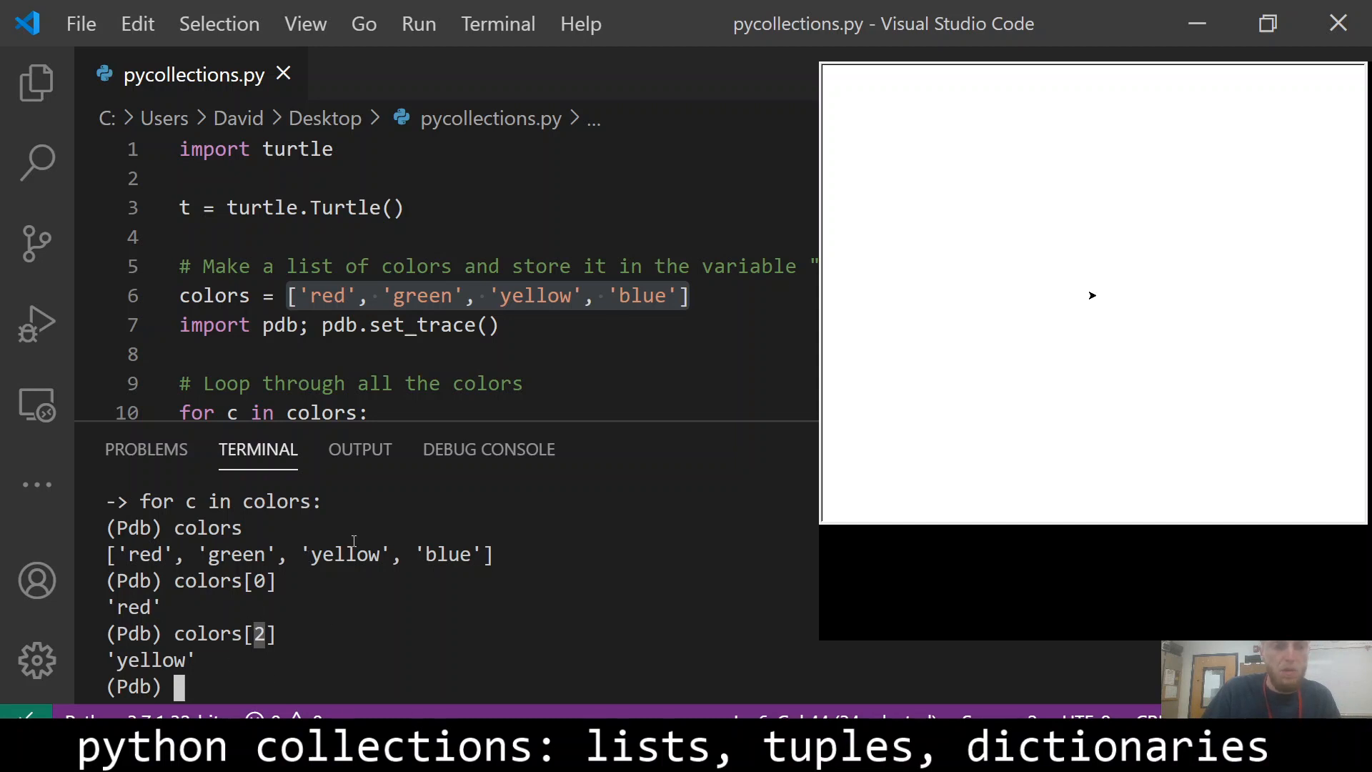
mouse_move(319, 684)
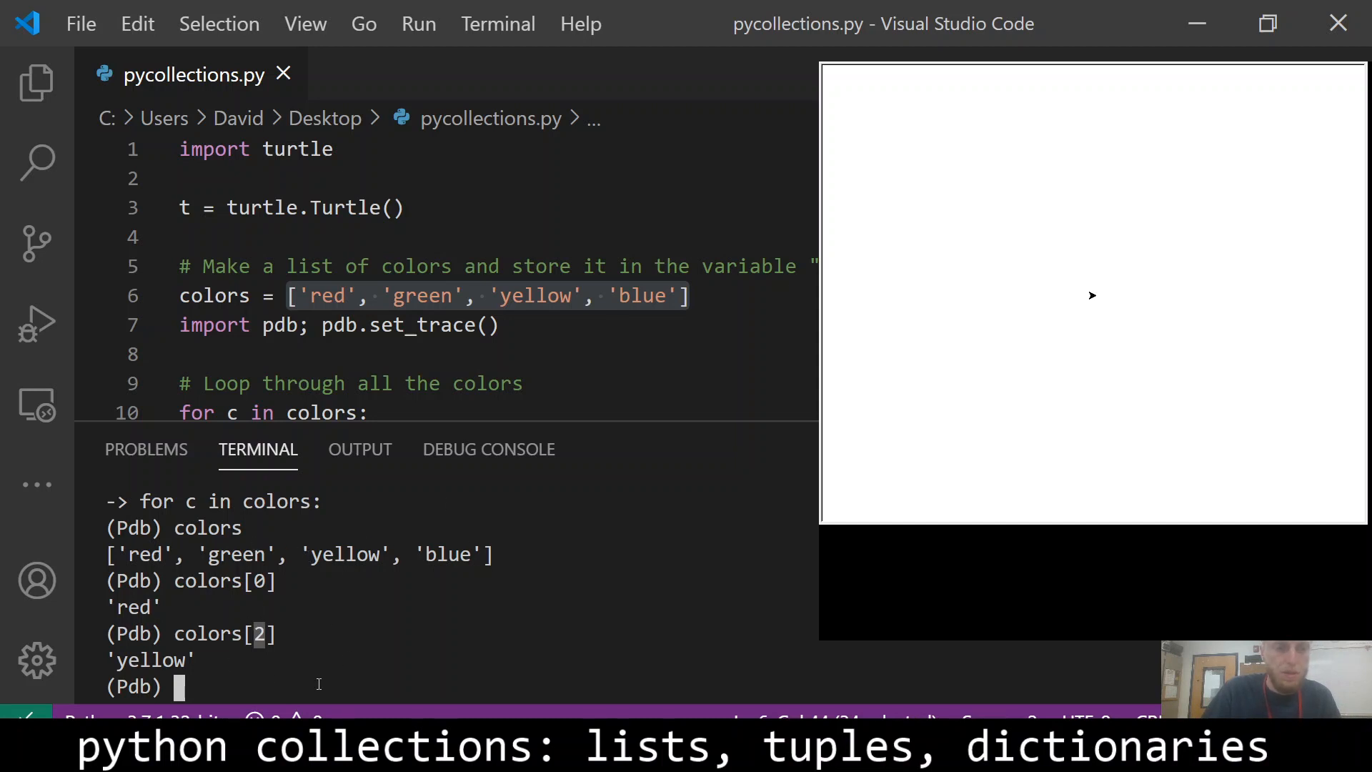
type("colors[4")
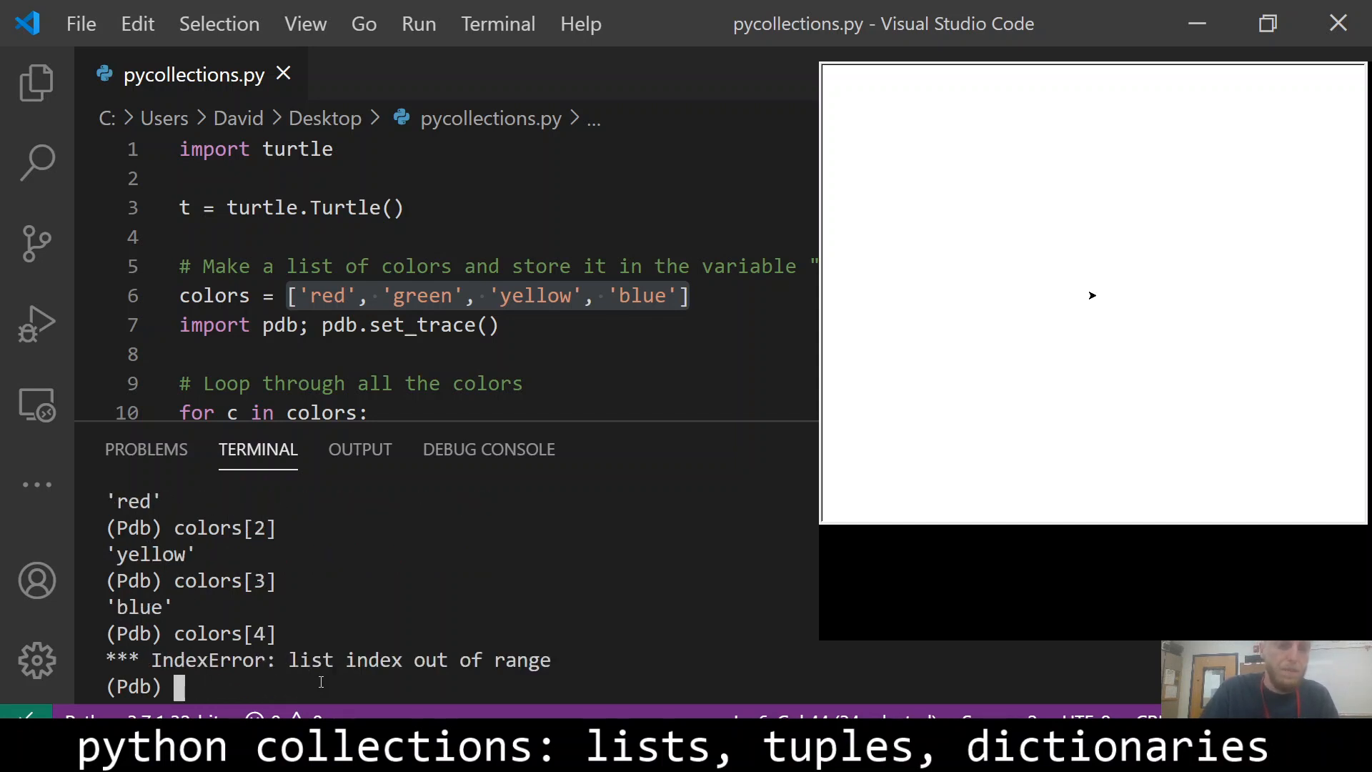
type("len")
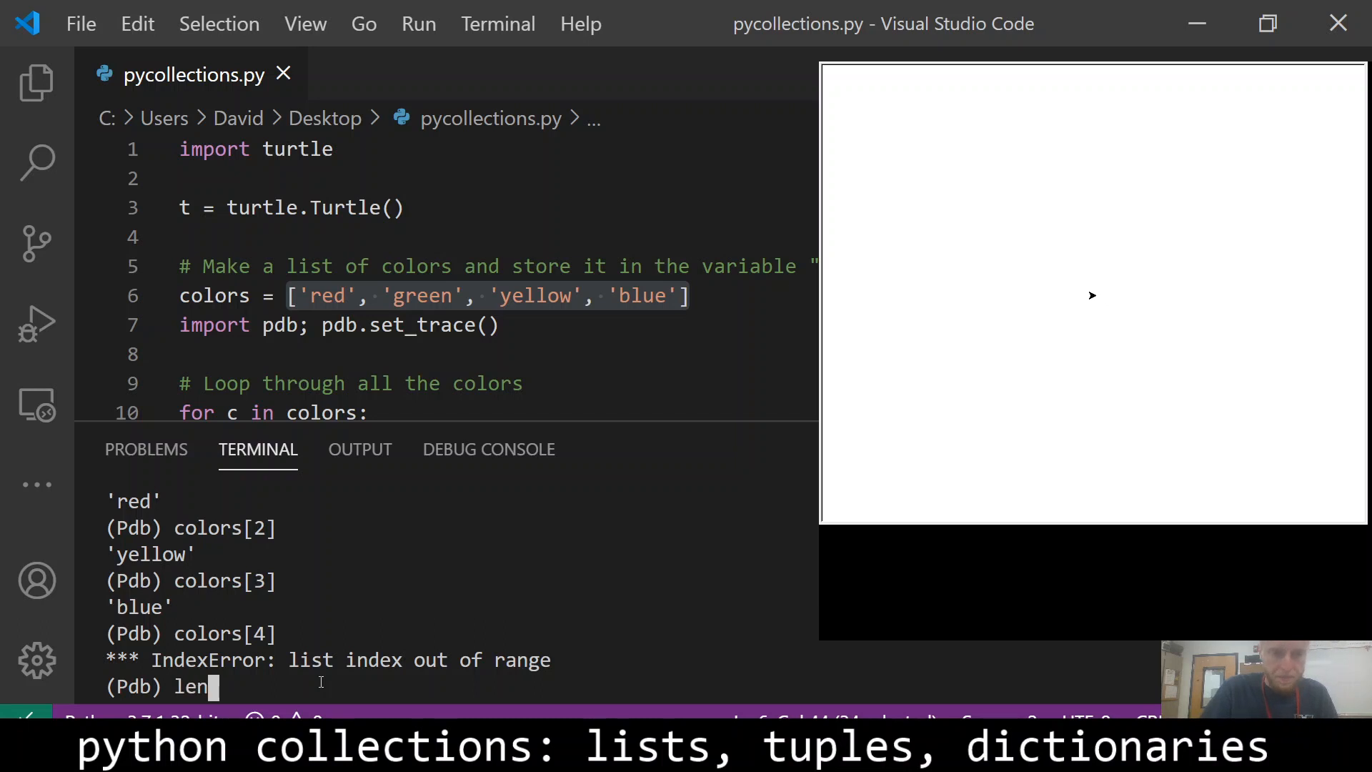
type("(c")
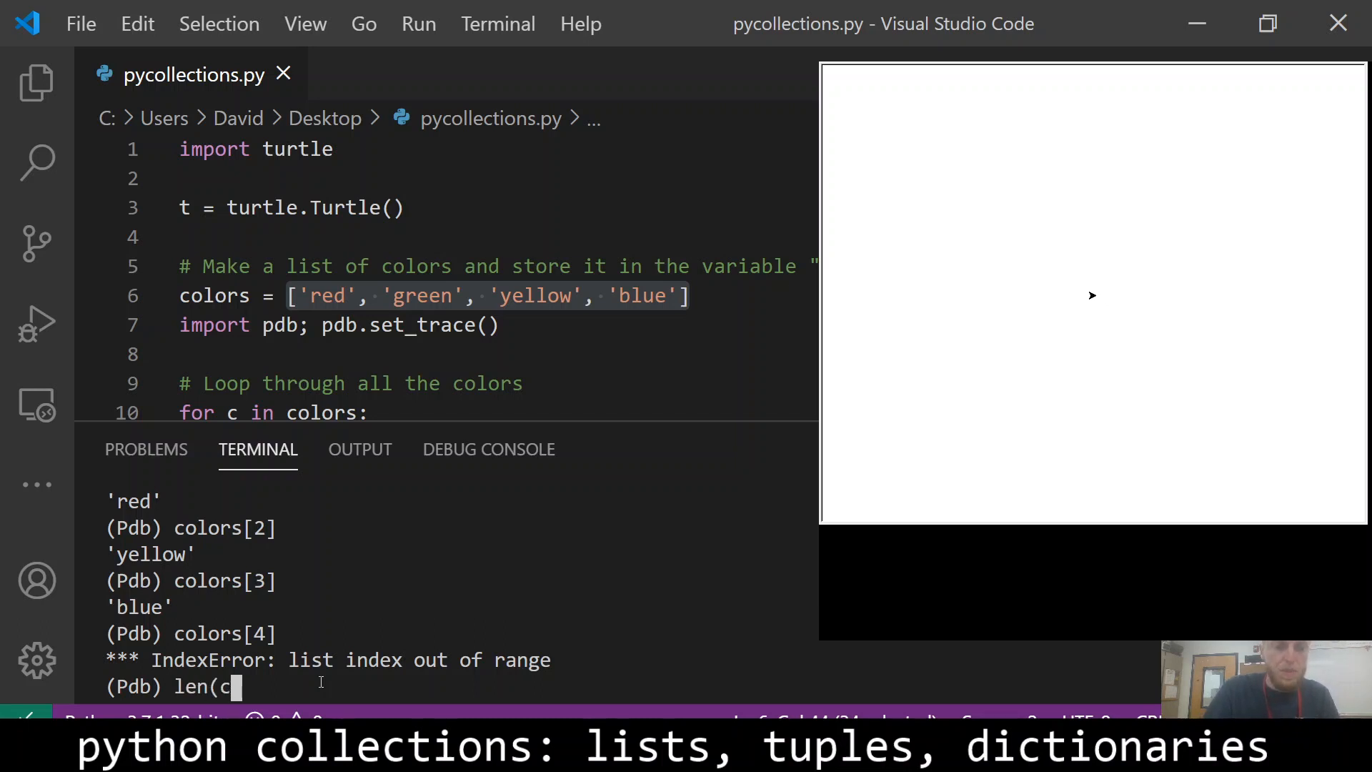
type("olors")
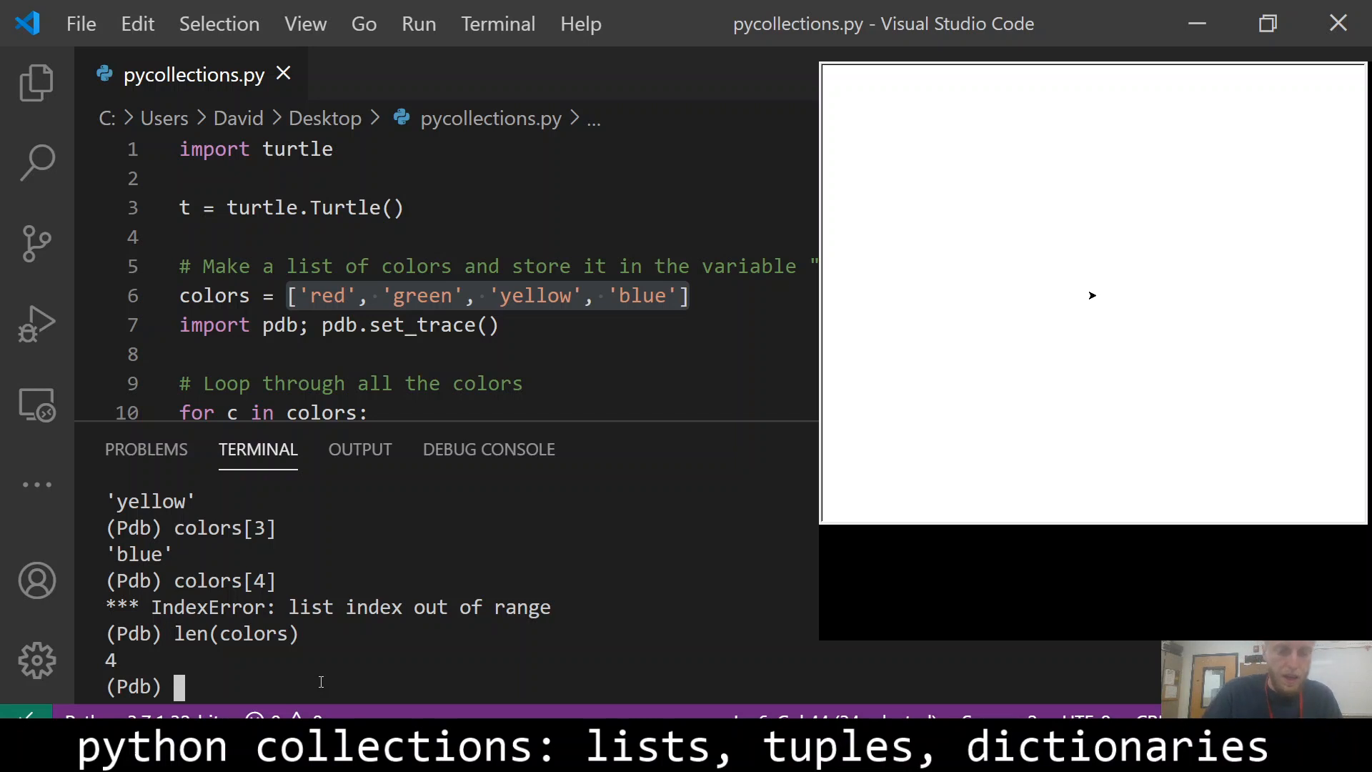
type("c")
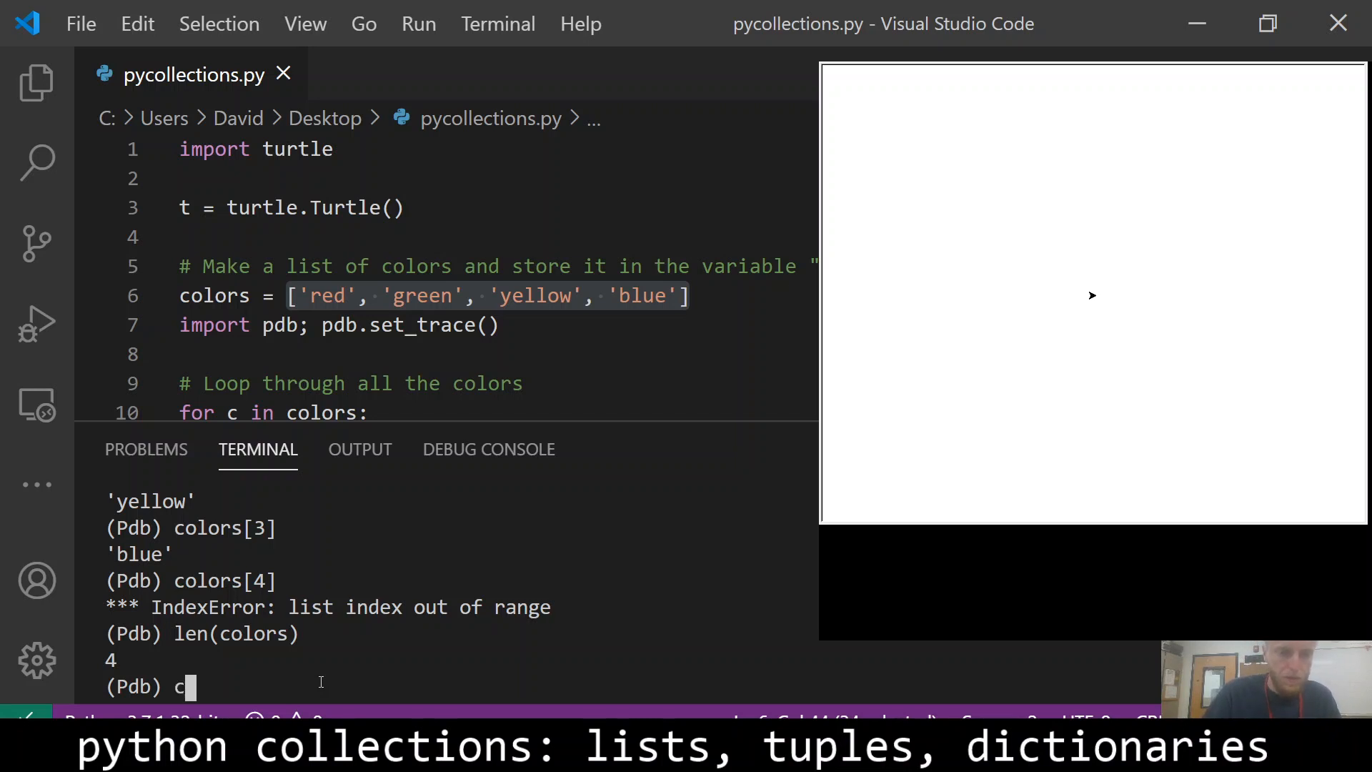
Exit the pdb session, delete the early pdb.set_trace() line and start rerunning the script.
key("ctrl+c")
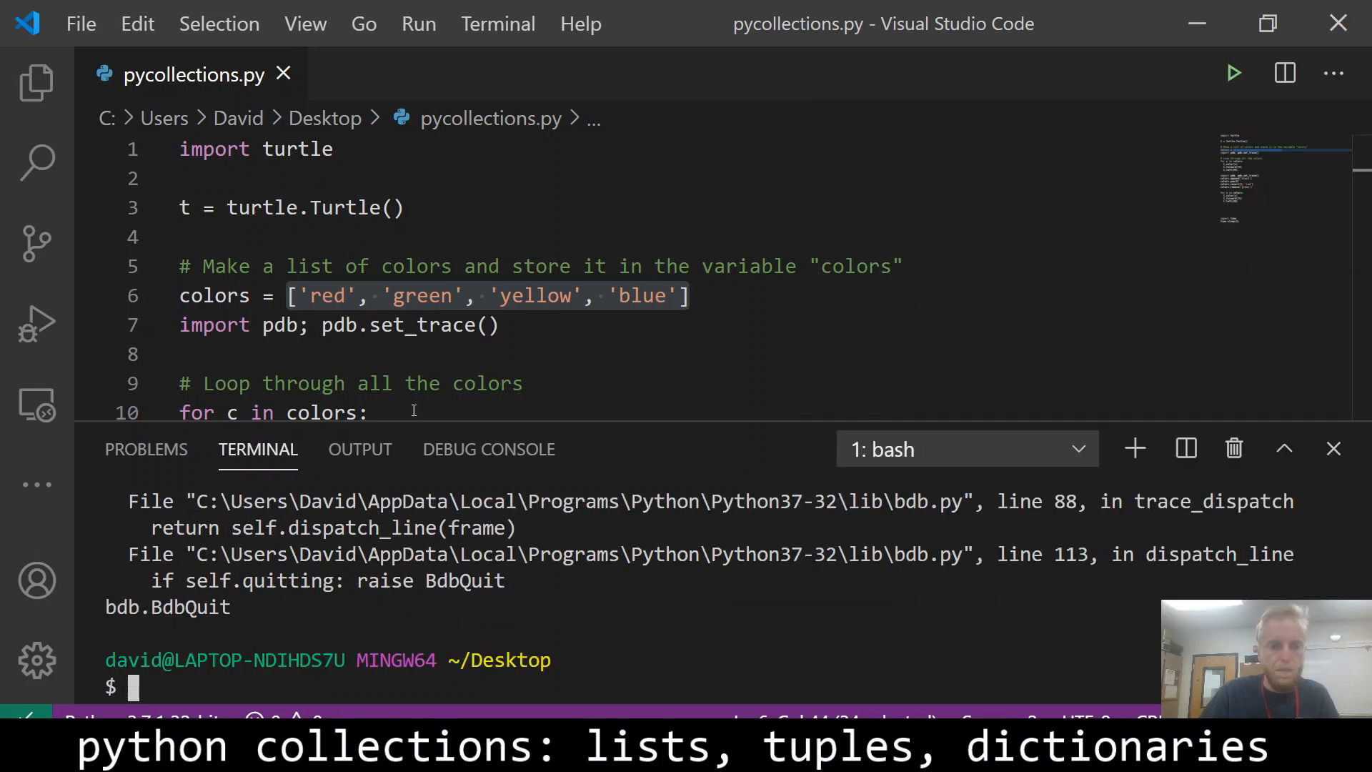
triple_click(339, 324)
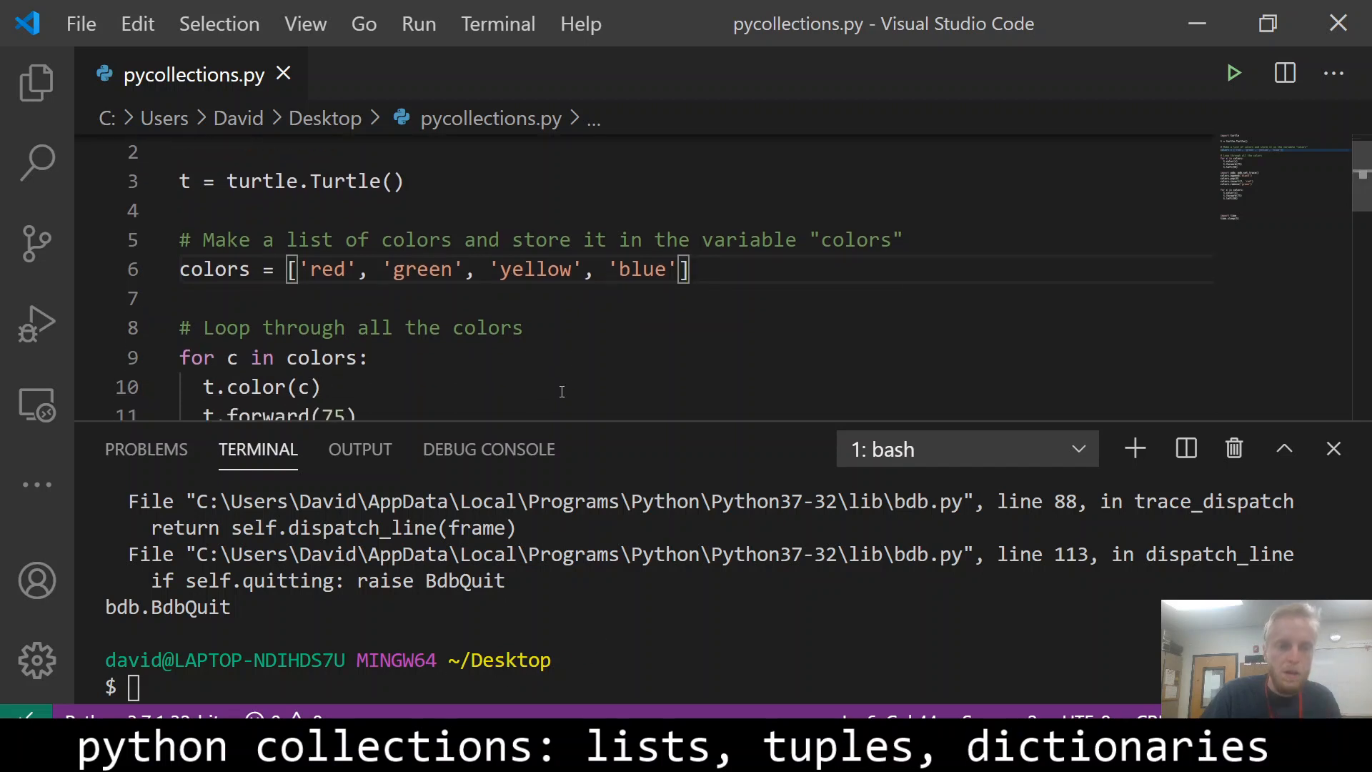
scroll("down", 3)
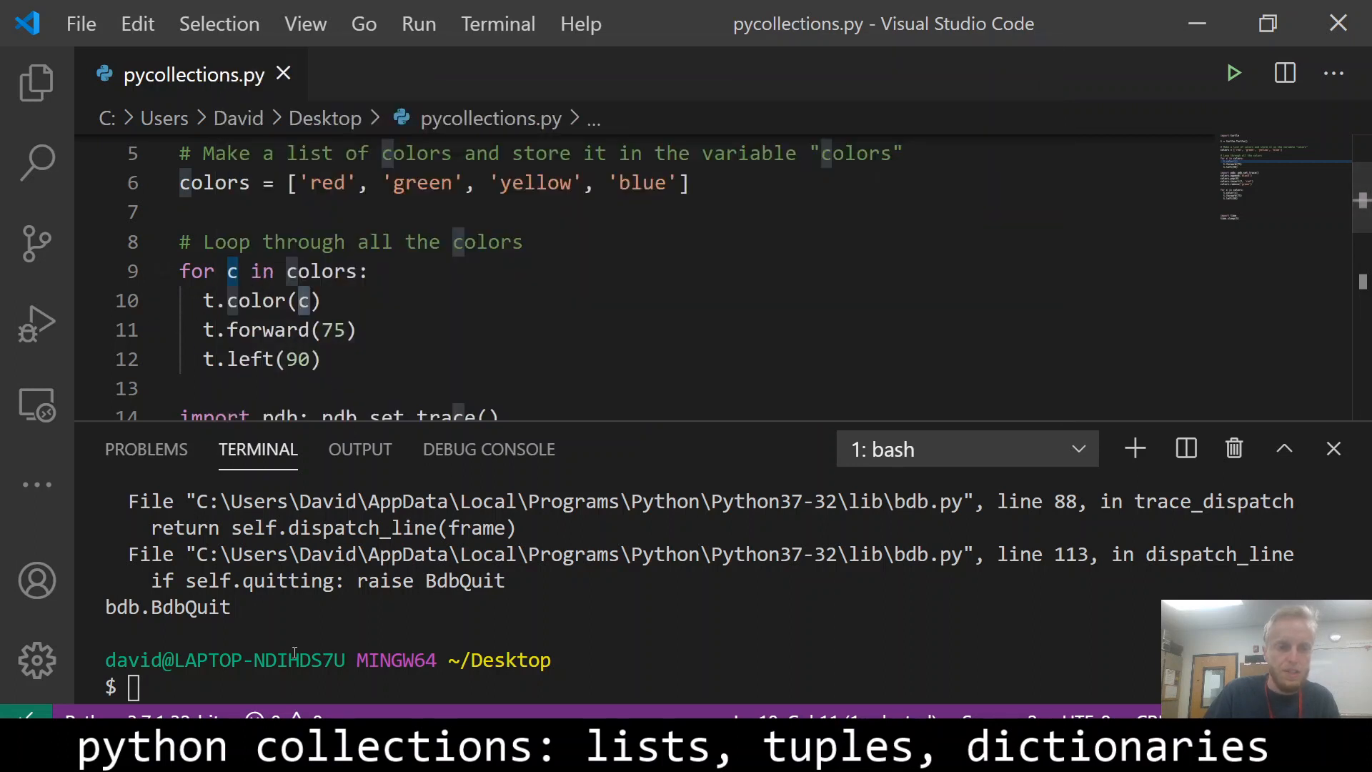
type("python pycollections.py")
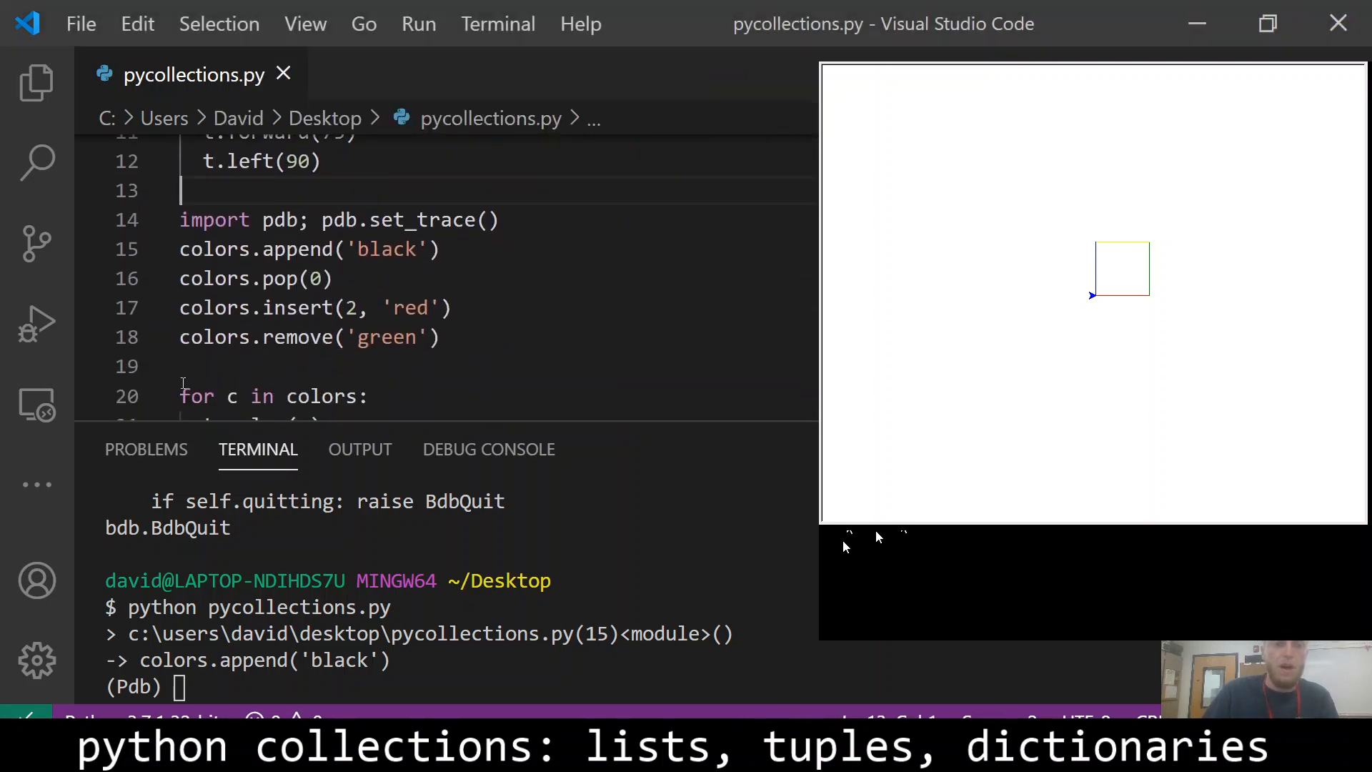
Print colors, mark the paused append line and step over it with n.
scroll("down", 3)
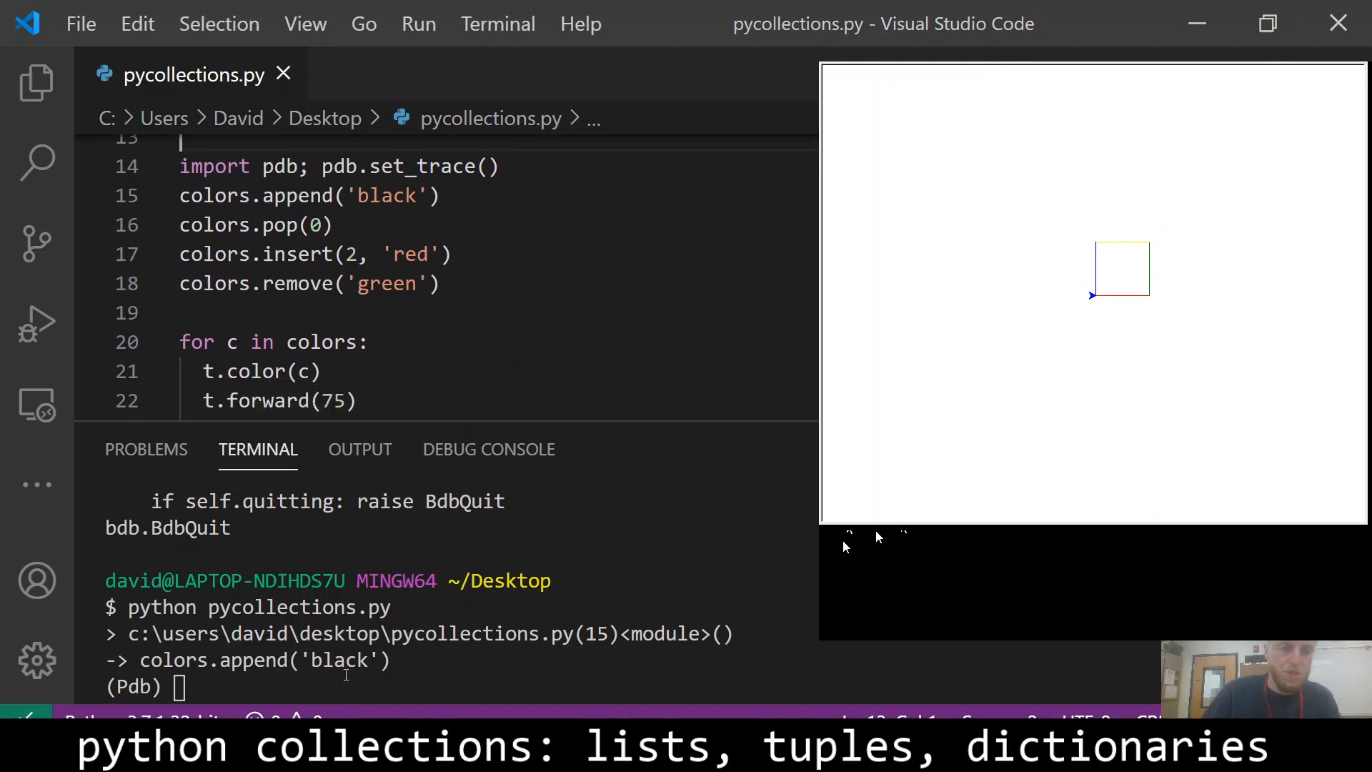
type("colors")
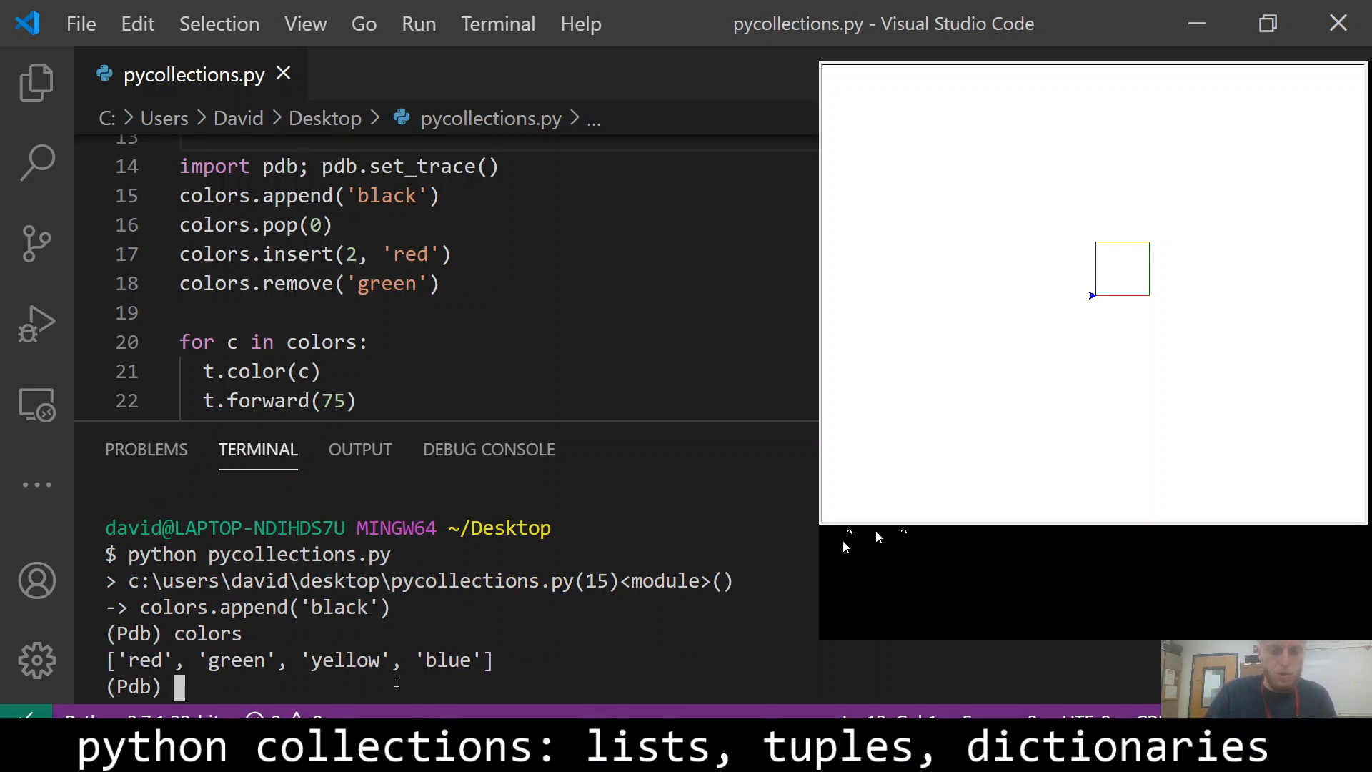
left_click(438, 194)
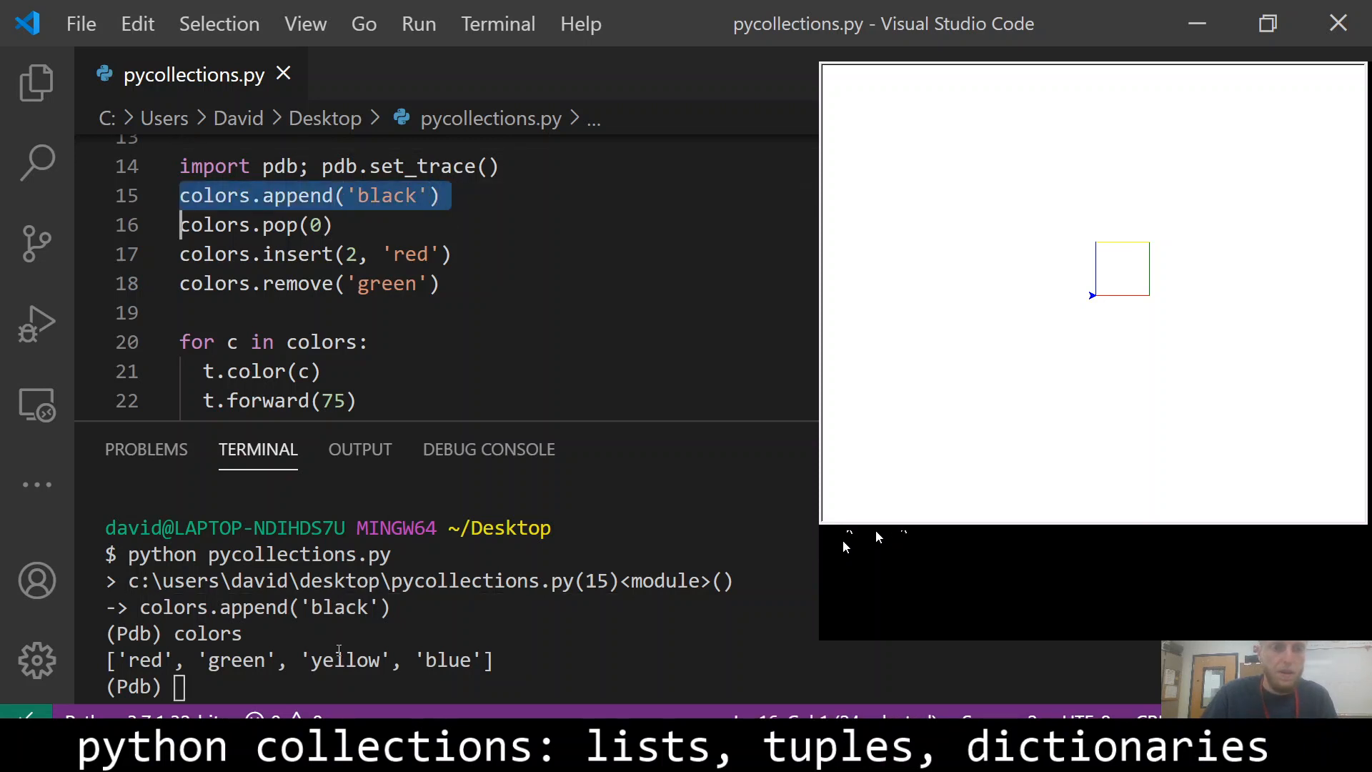
type("n")
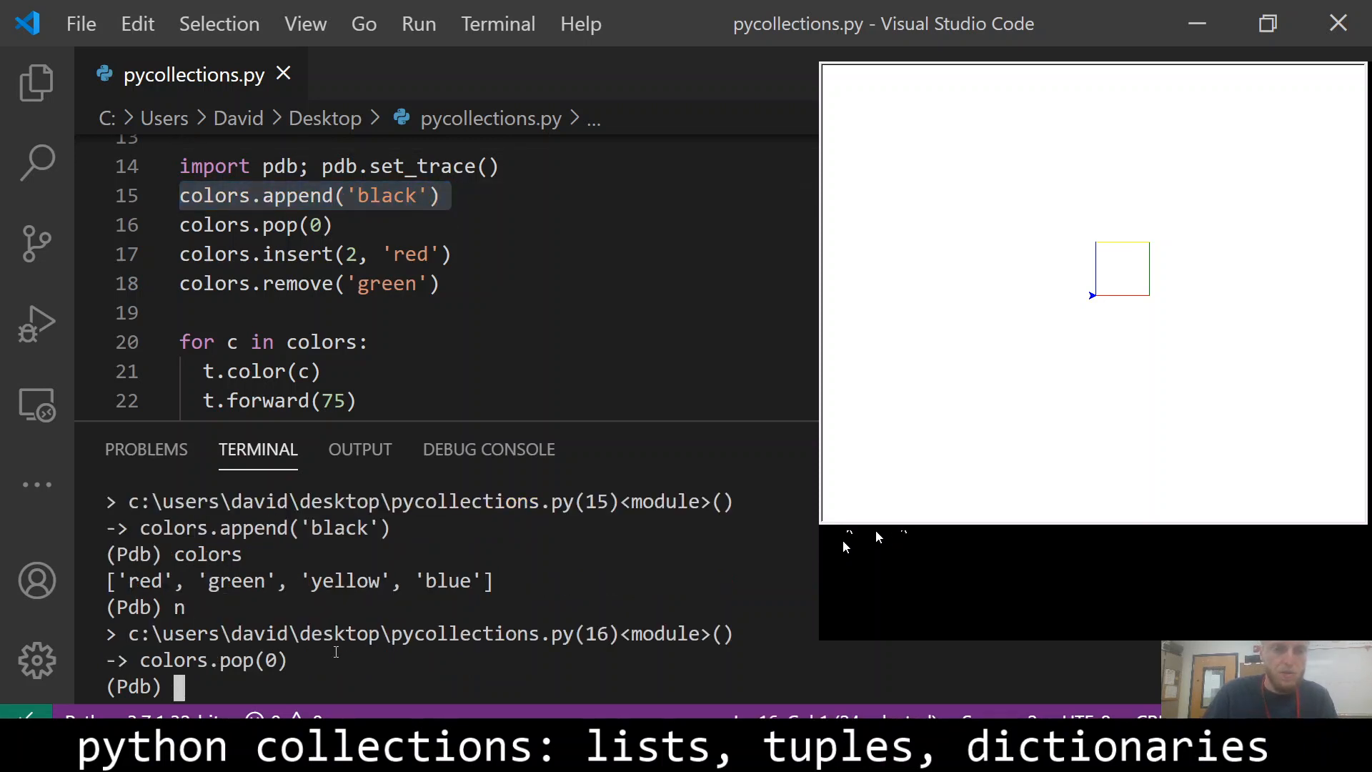
Print colors now ending with 'black' and confirm len(colors) returns 5.
type("colors")
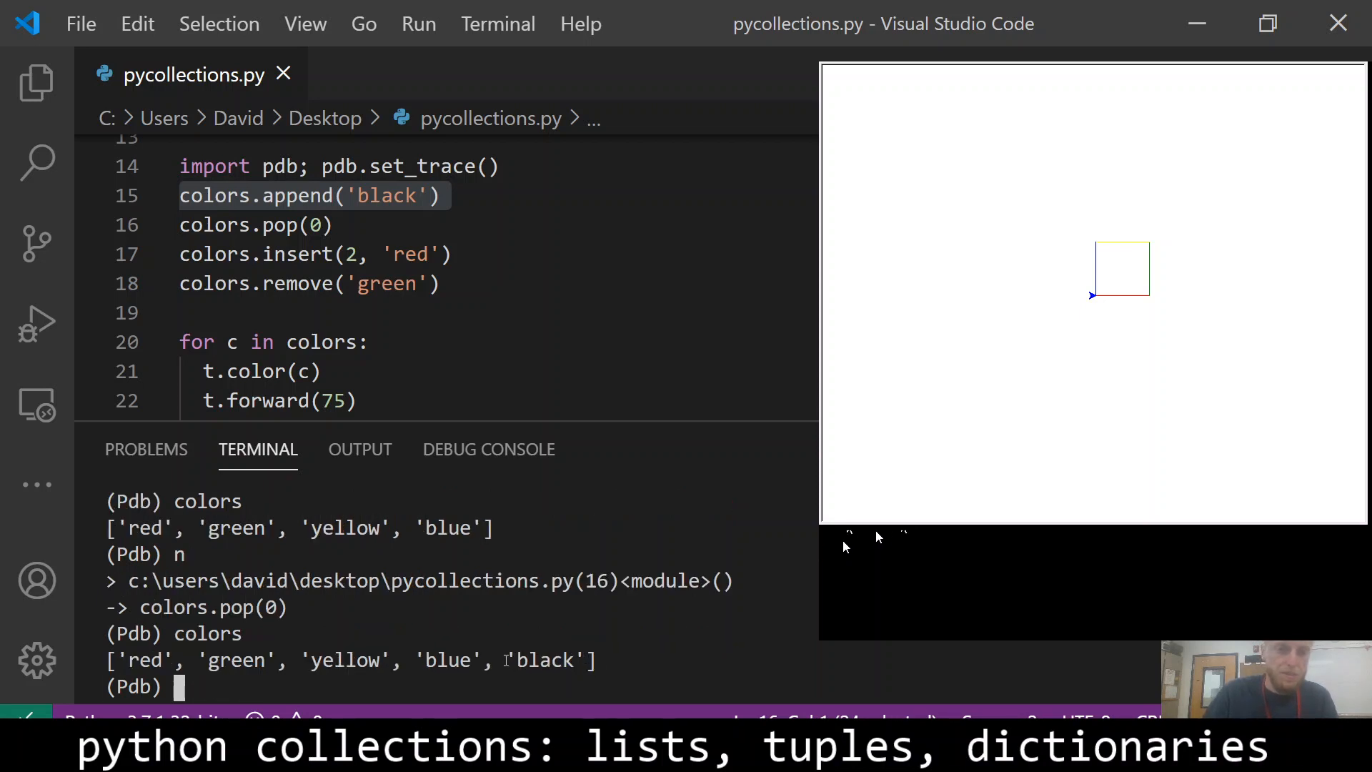
type("len")
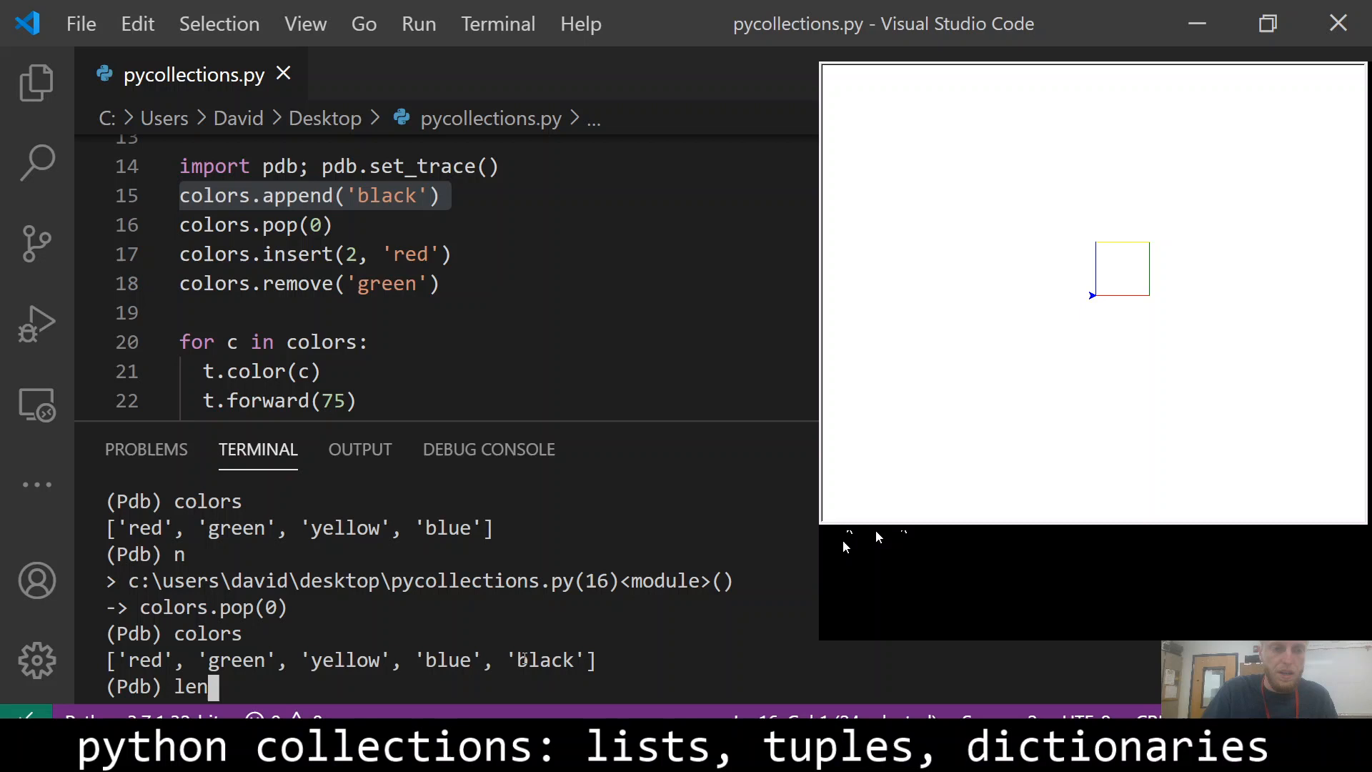
type("(colors")
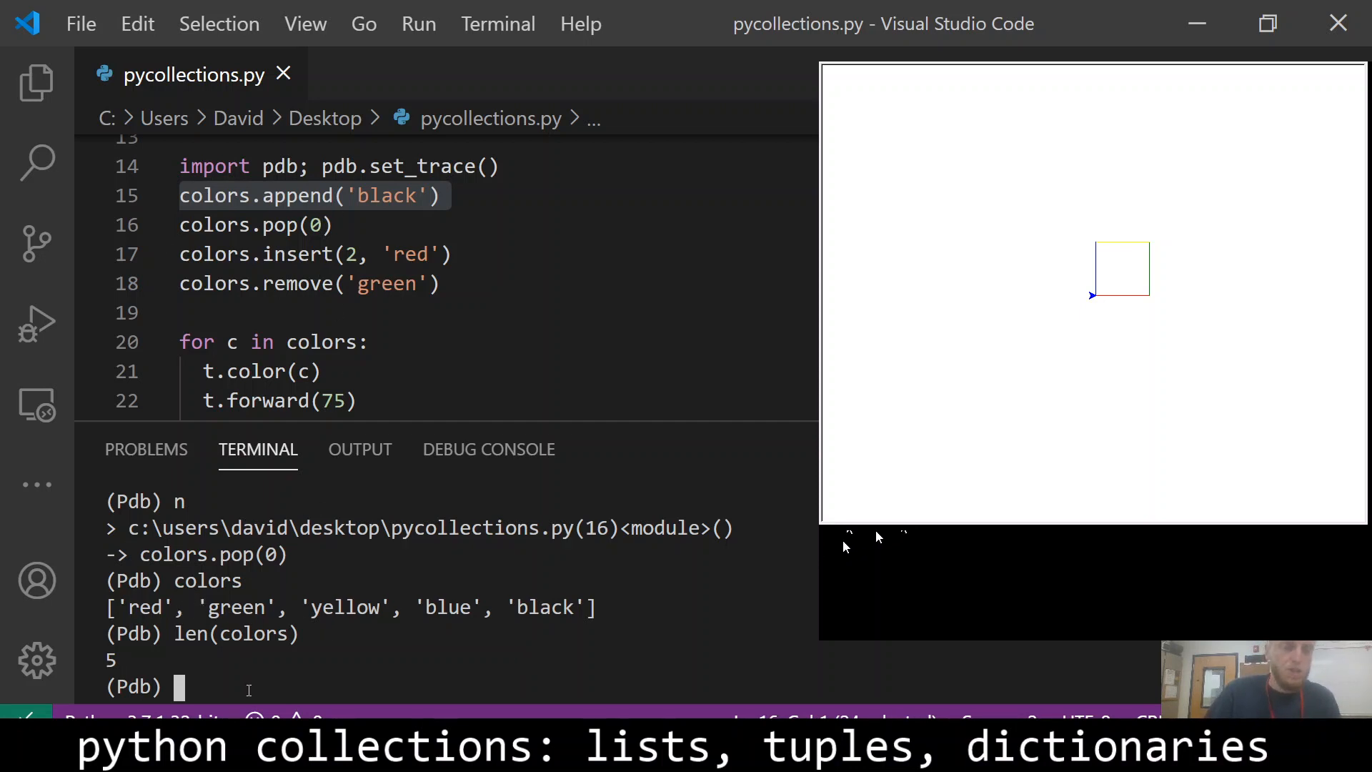
type("colors")
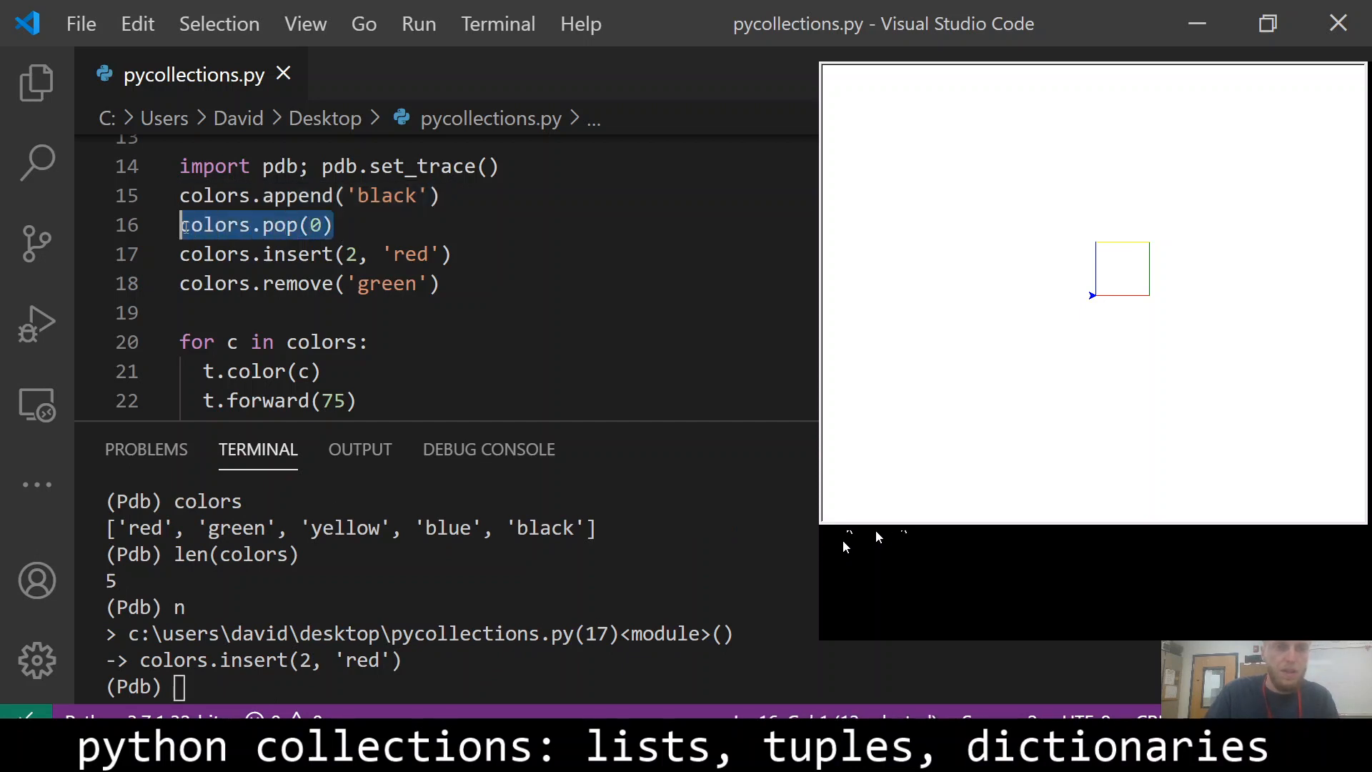
Step through pop, insert and remove printing colors each time, then continue with c to finish.
type("colors")
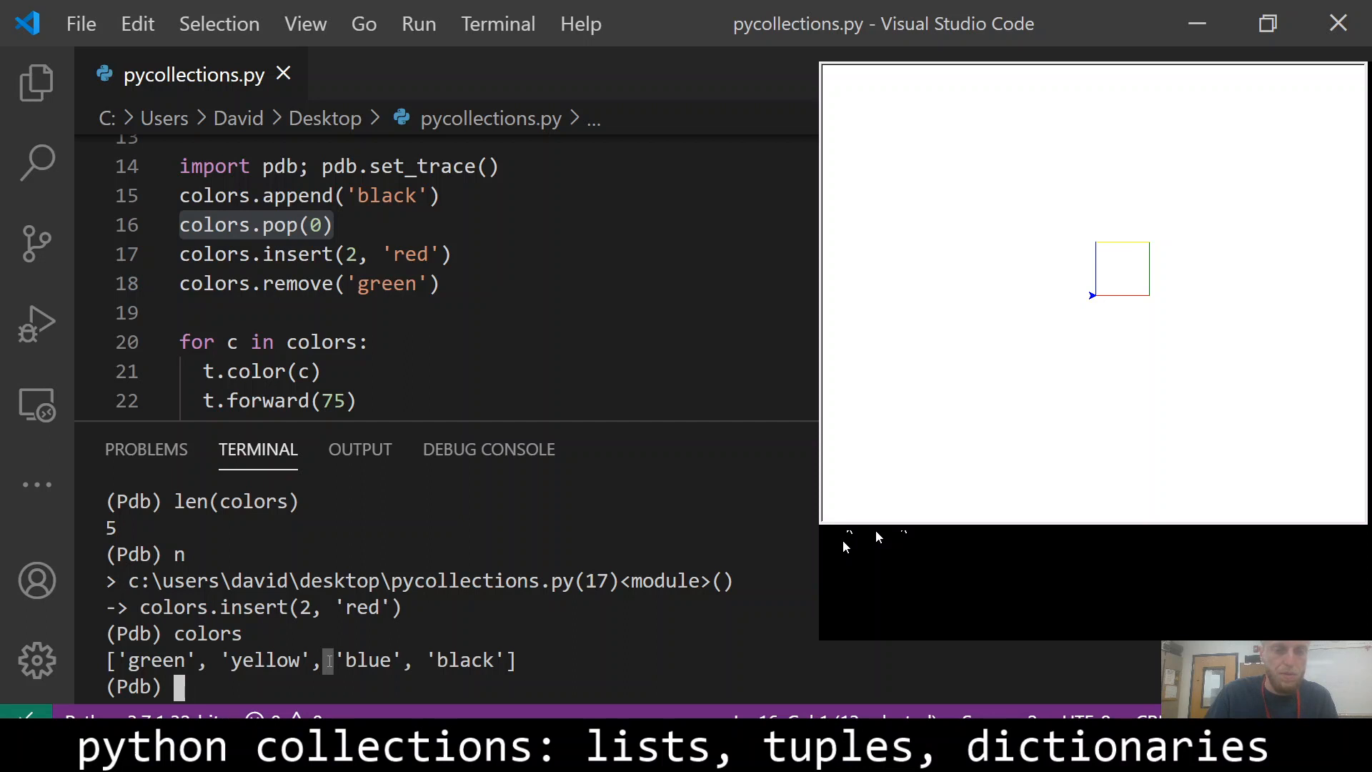
type("n")
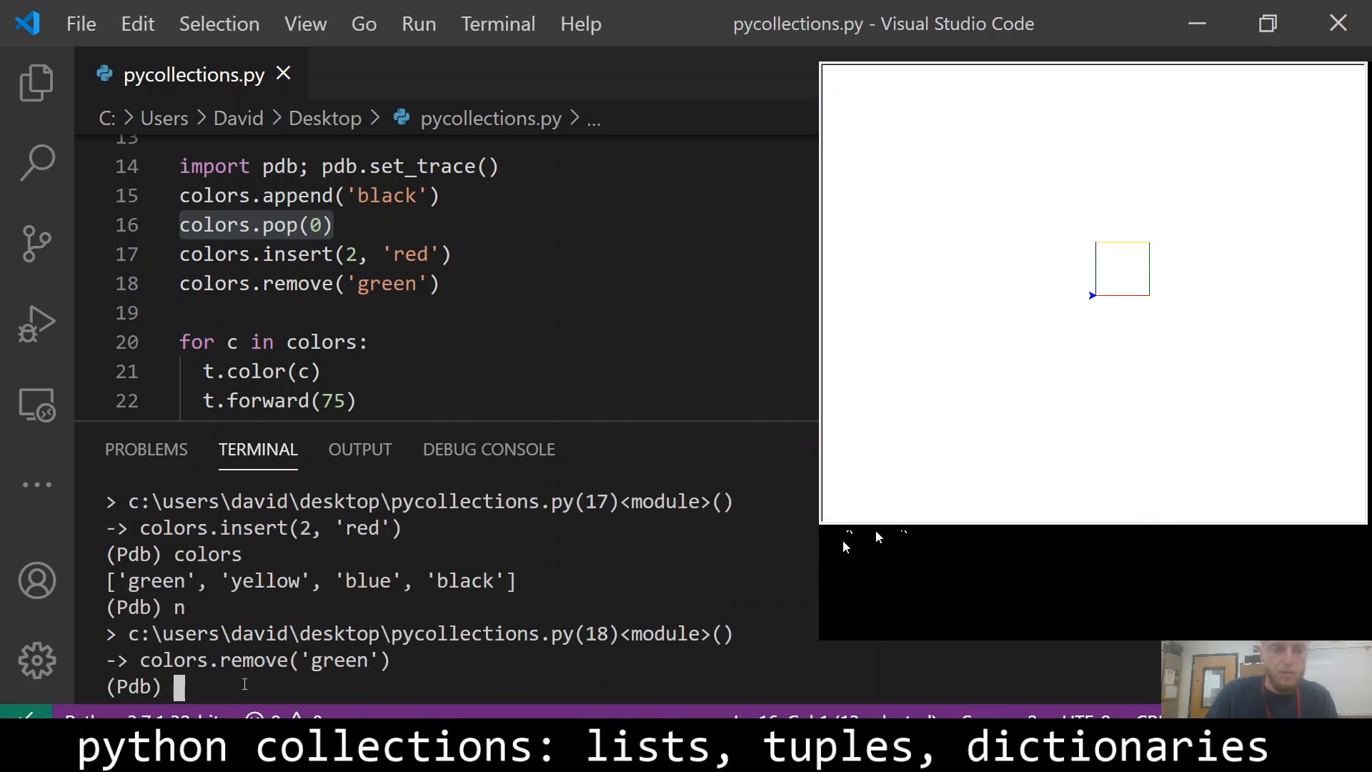
type("colors")
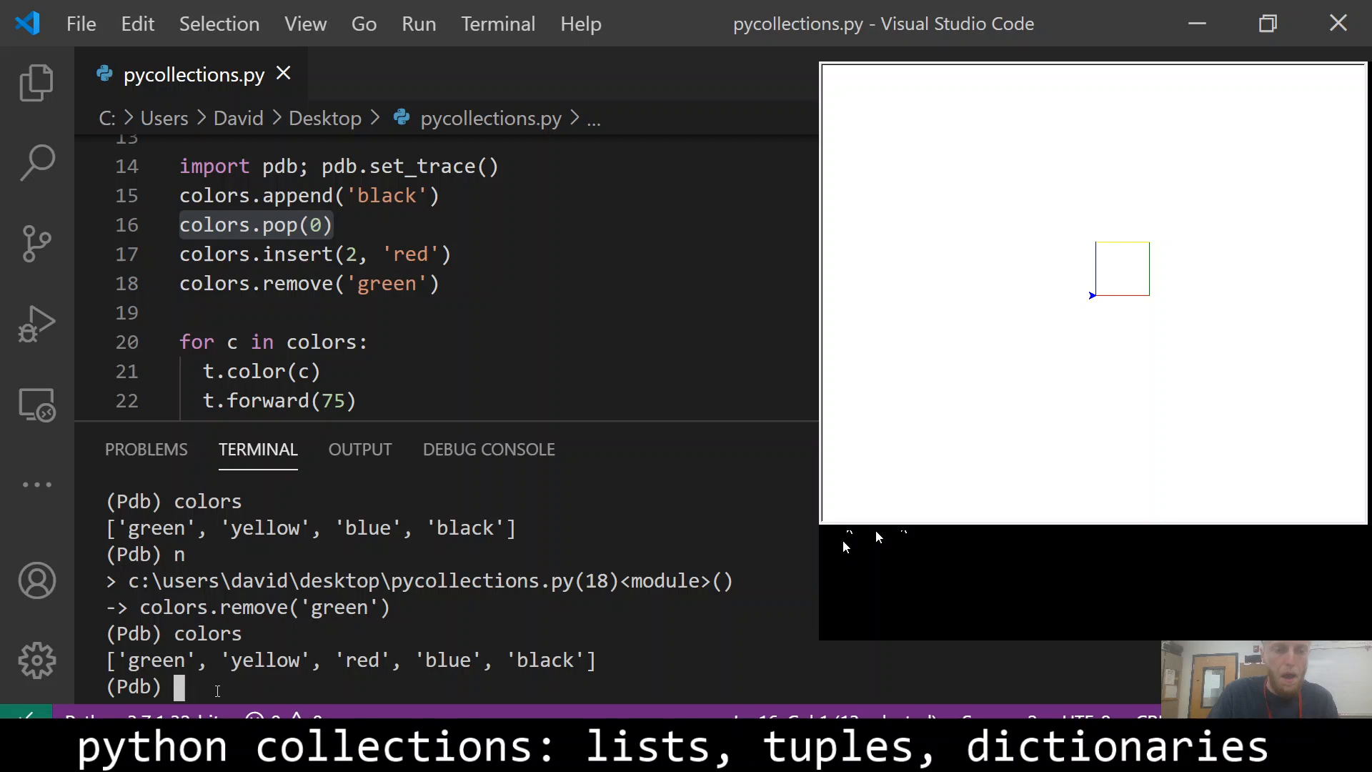
type("colors")
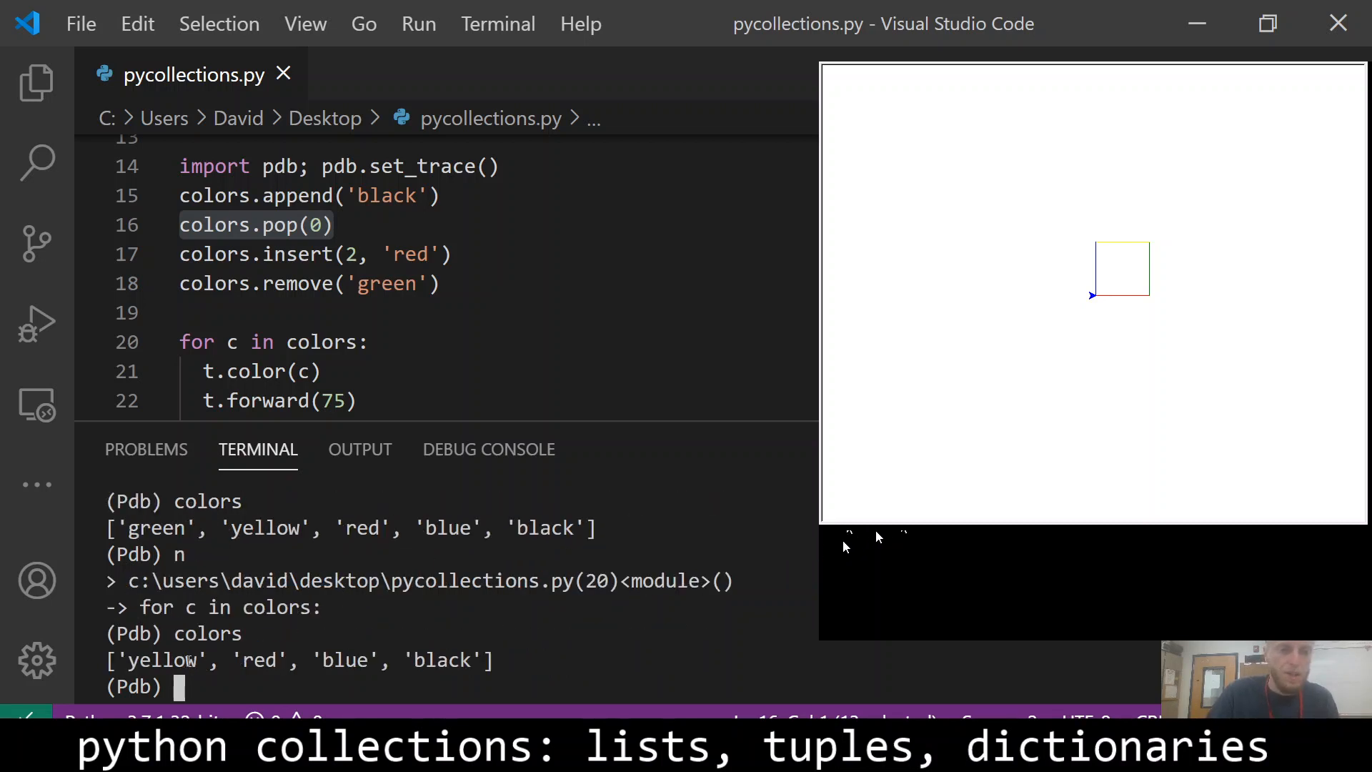
type("c")
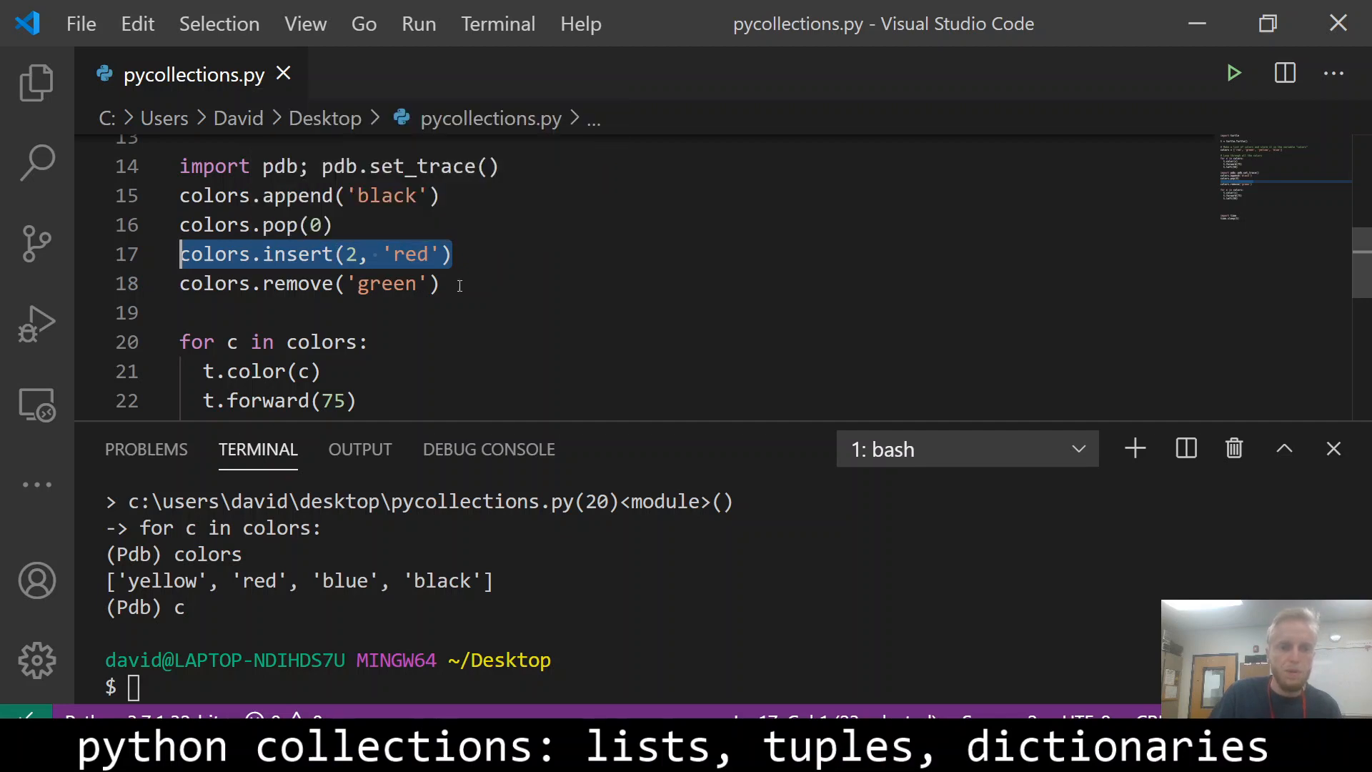
Add the line colors[0] = 'blue' after the remove call and select it.
type("colors[0] =")
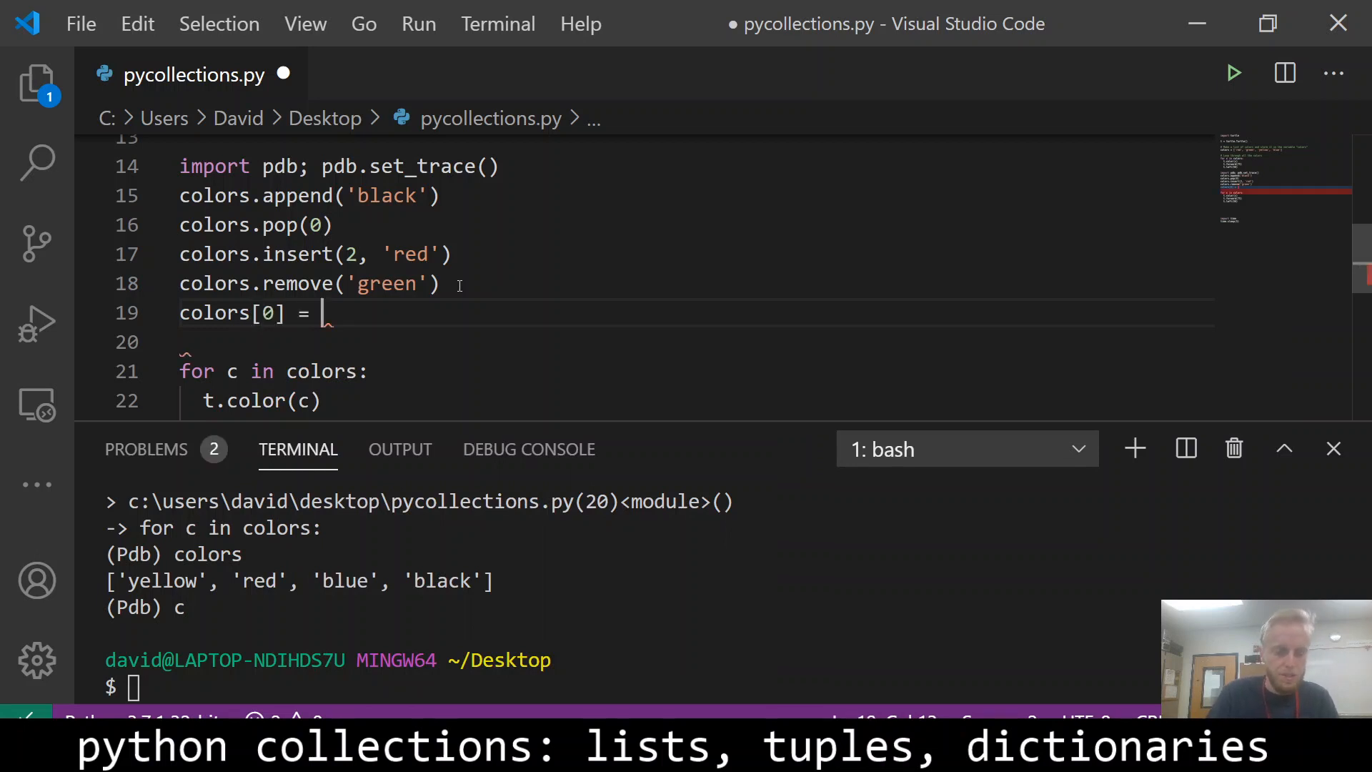
type("'blue'")
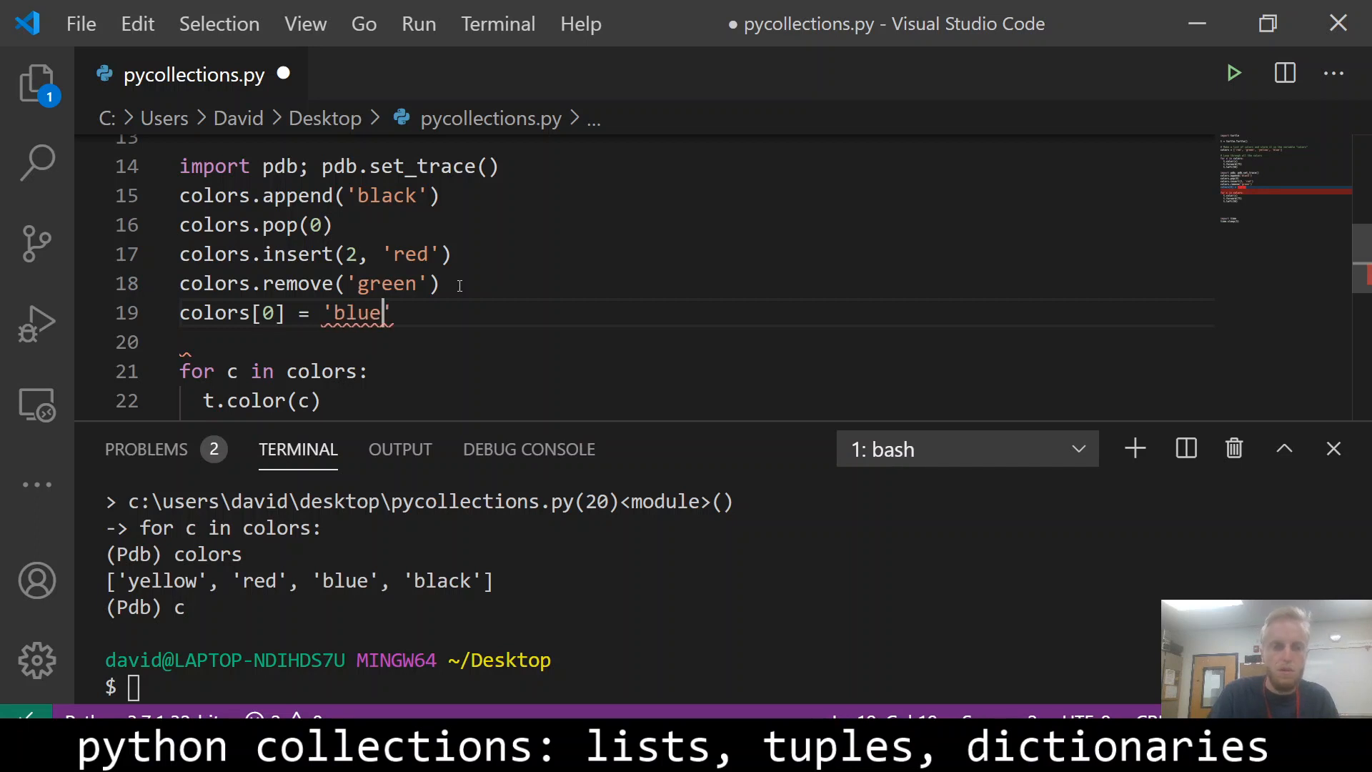
triple_click(285, 313)
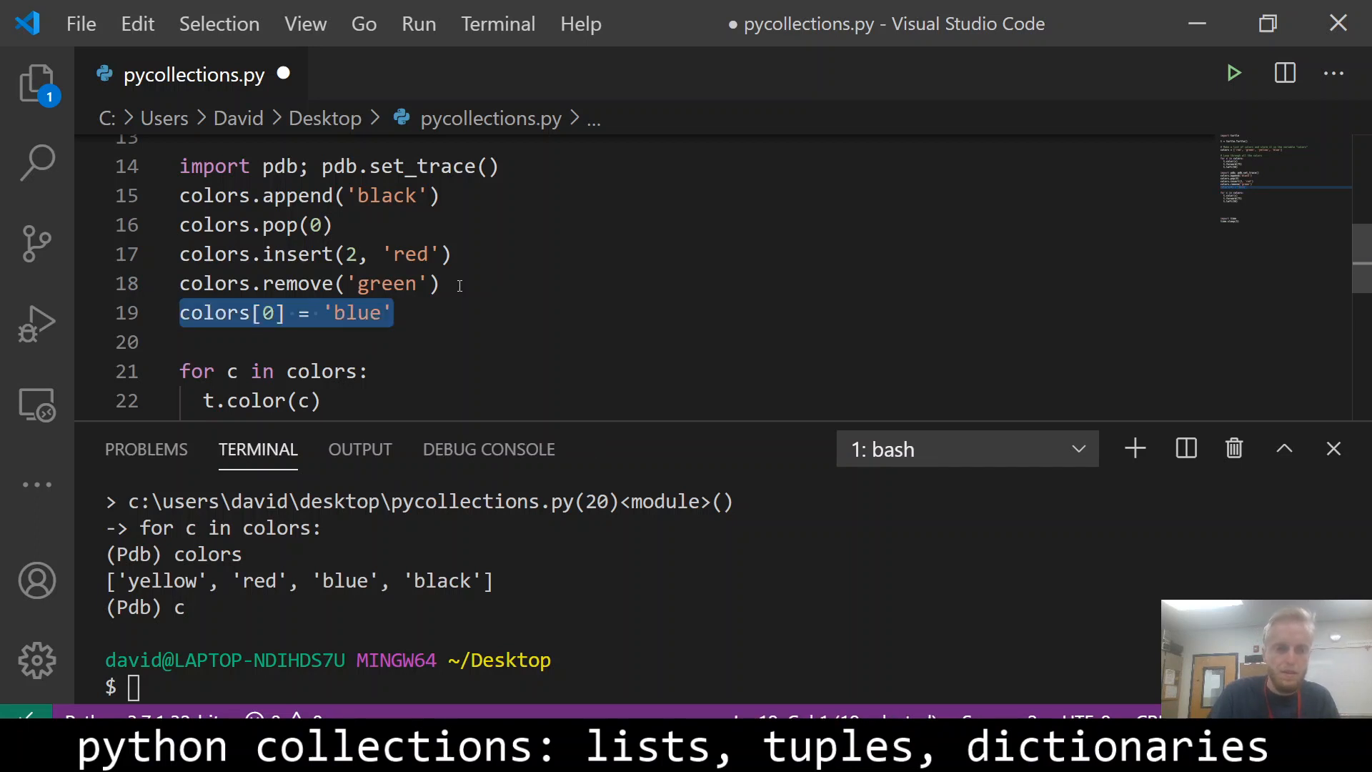